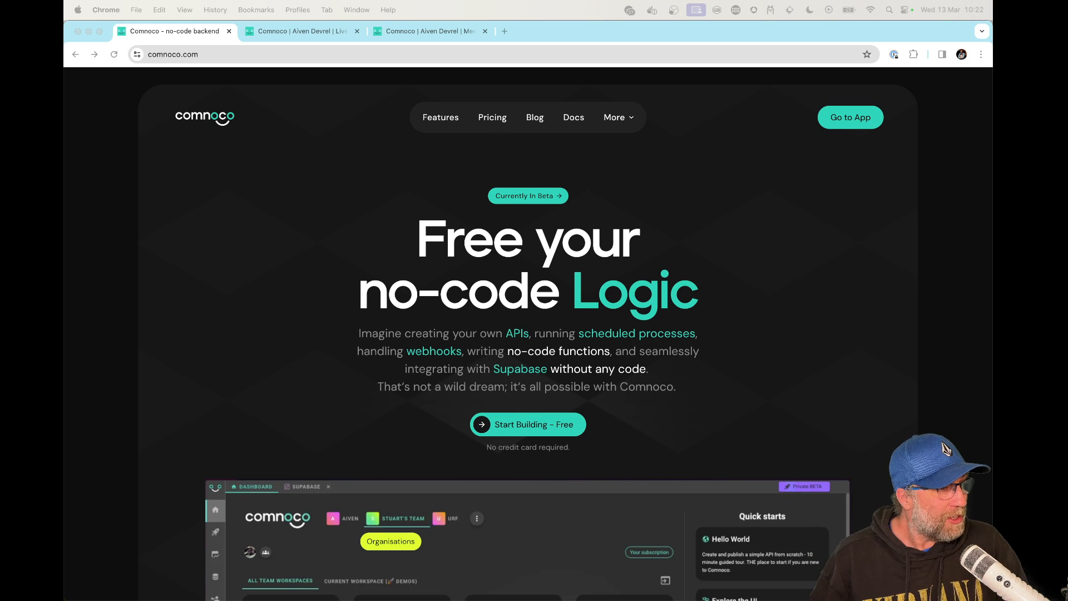
pyautogui.moveTo(294, 54)
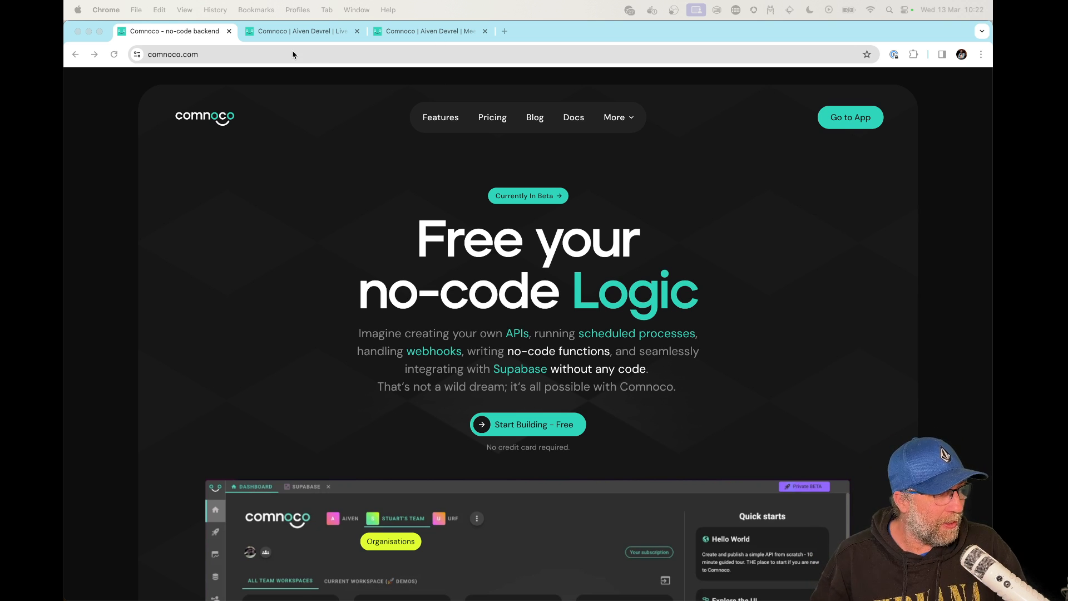
# Switch to the Chrome tab with the Comnoco Aiven DevRel team dashboard
pyautogui.click(299, 31)
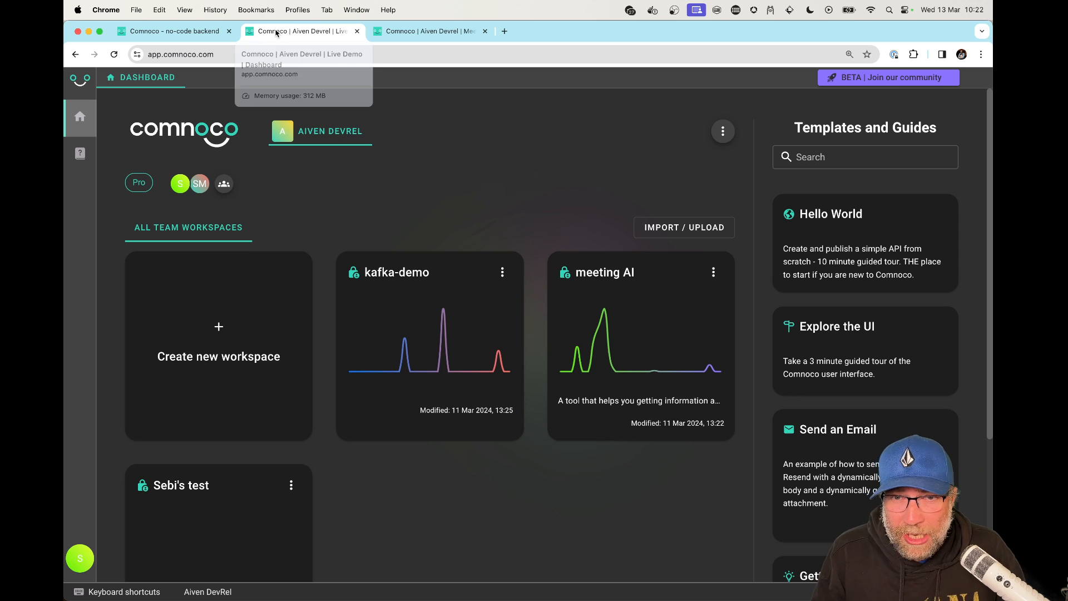
pyautogui.moveTo(446, 272)
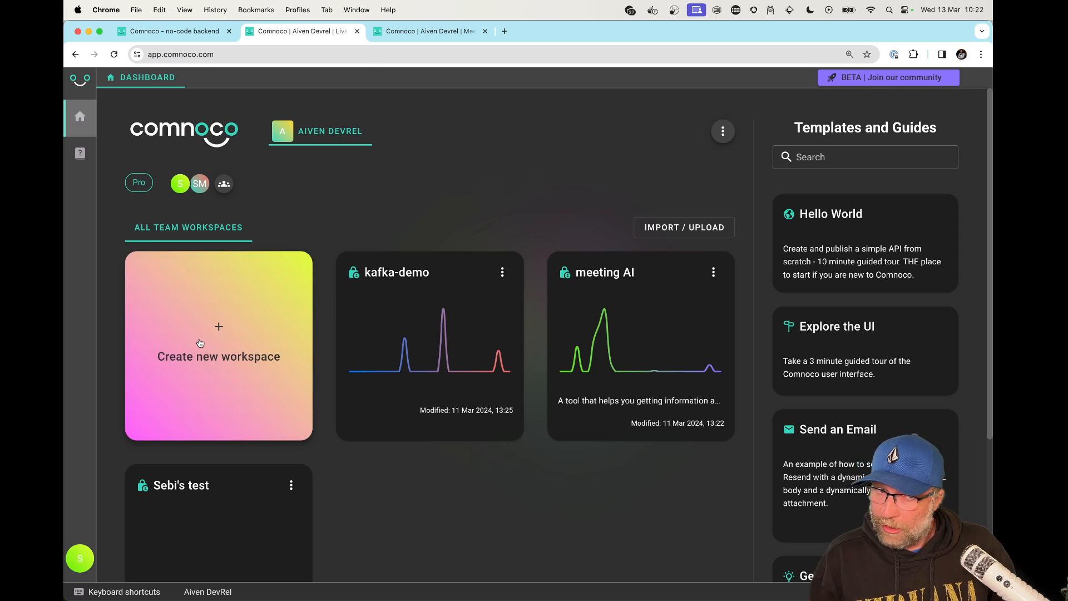
# Create a workspace named 'live-demo' and open its card
pyautogui.click(201, 343)
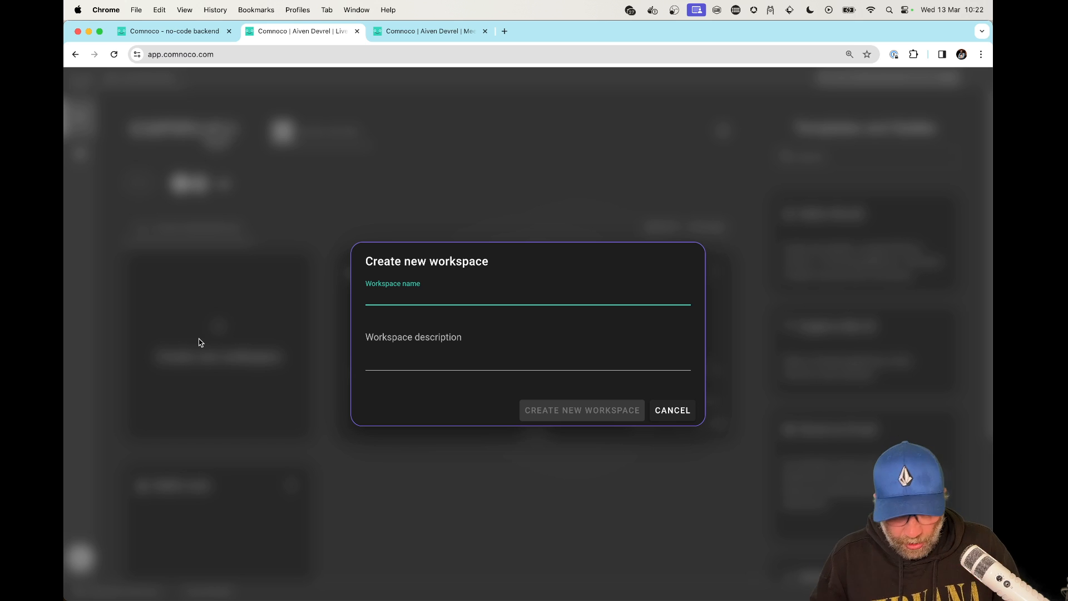
pyautogui.write('live-demo')
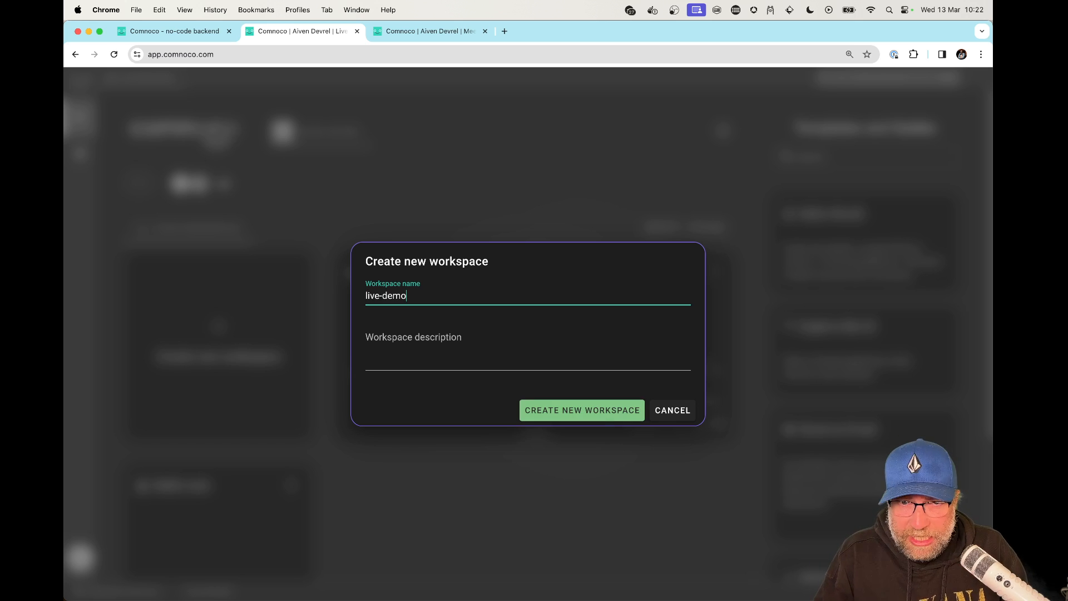
pyautogui.click(582, 410)
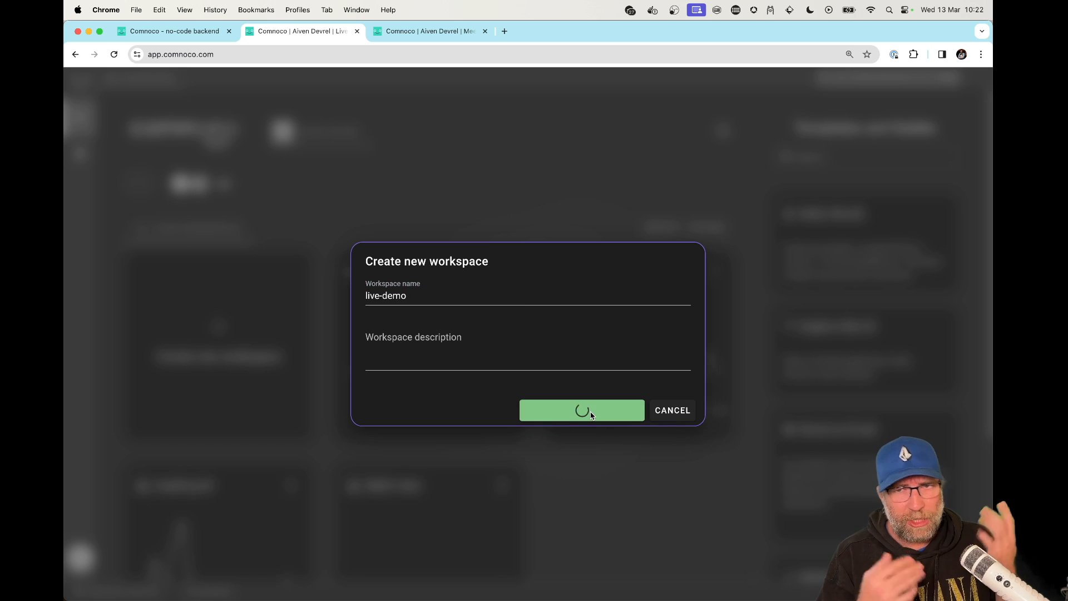
pyautogui.click(582, 410)
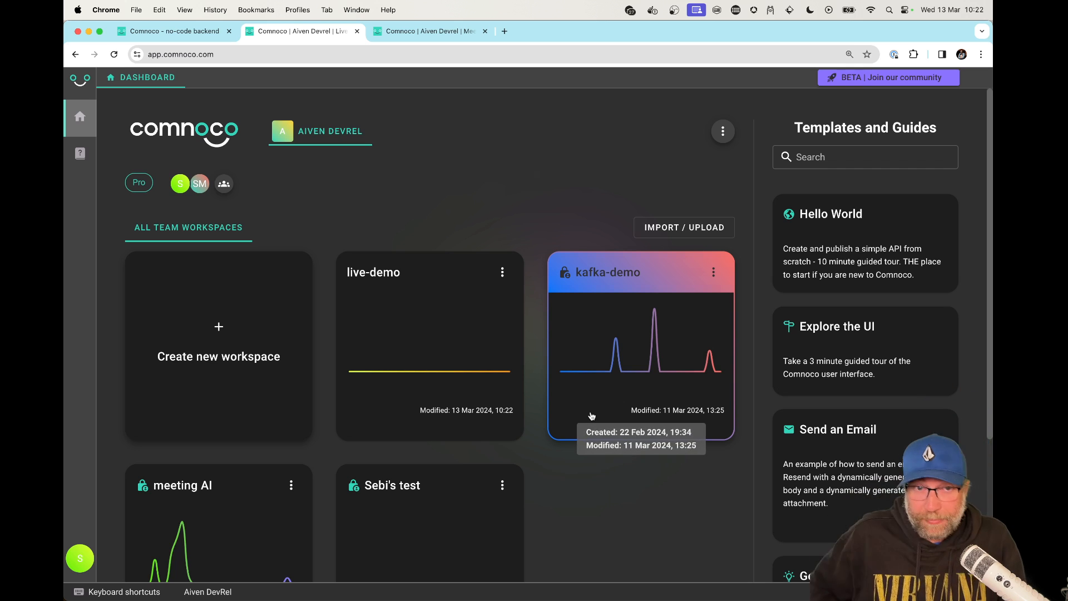
pyautogui.click(640, 351)
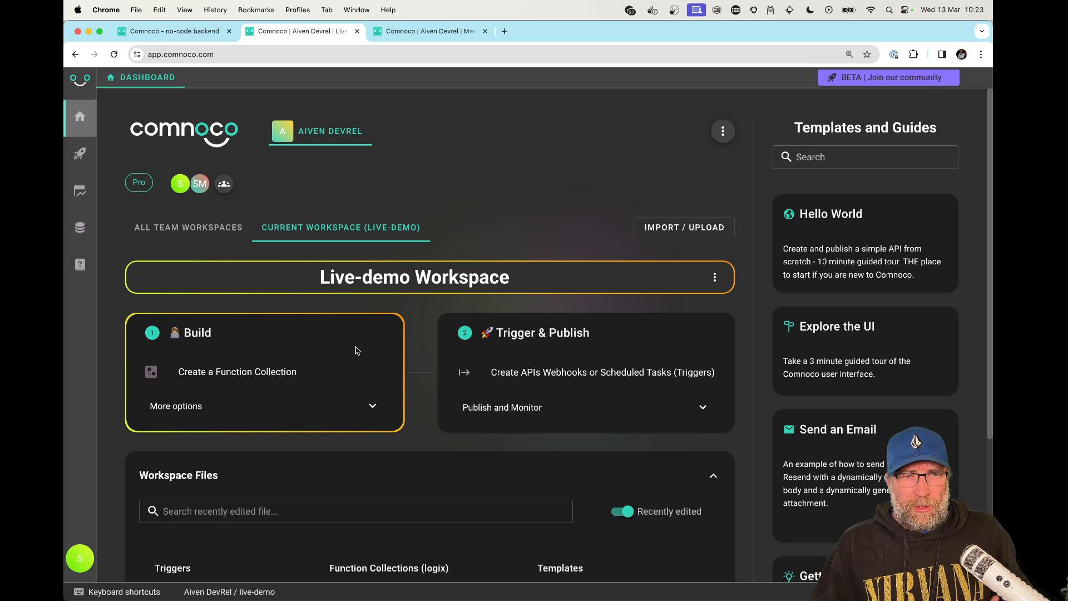
# Create a Function Collection (Logix) named 'toUppercase'
pyautogui.click(237, 372)
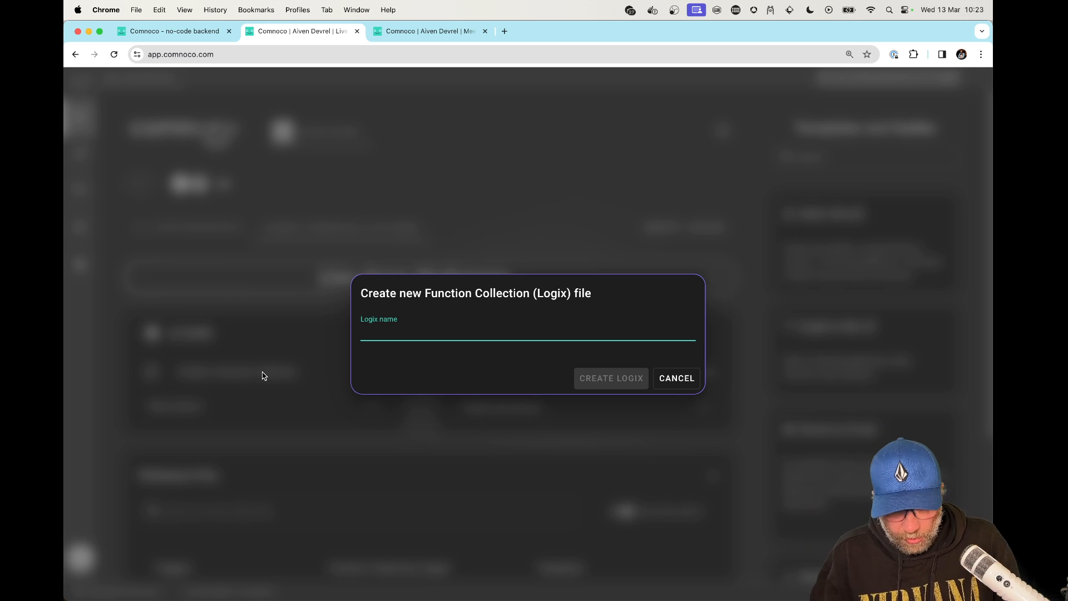
pyautogui.write('t')
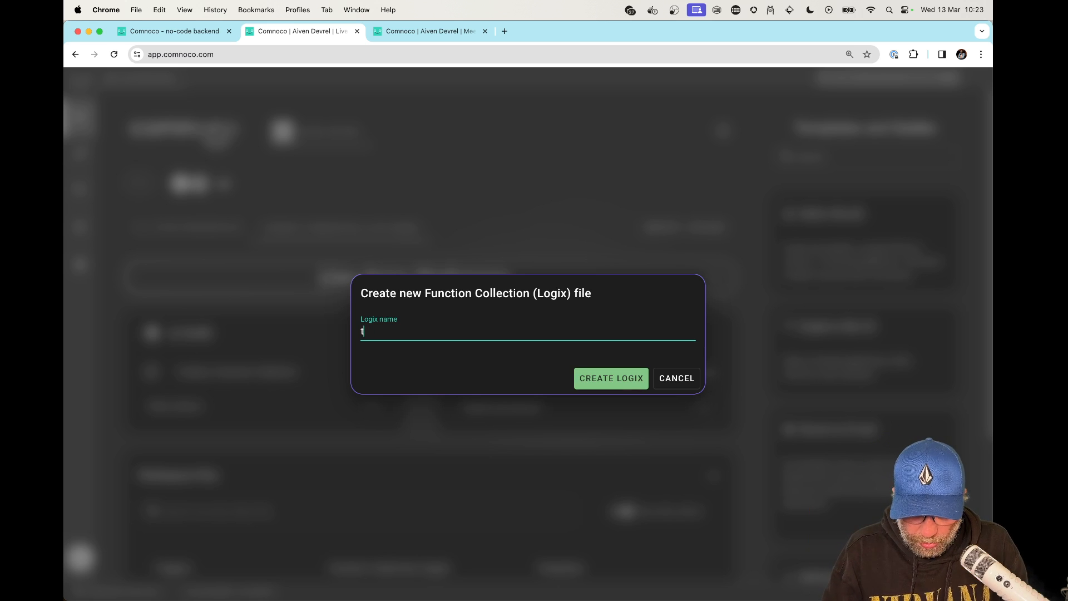
pyautogui.write('oUppercase')
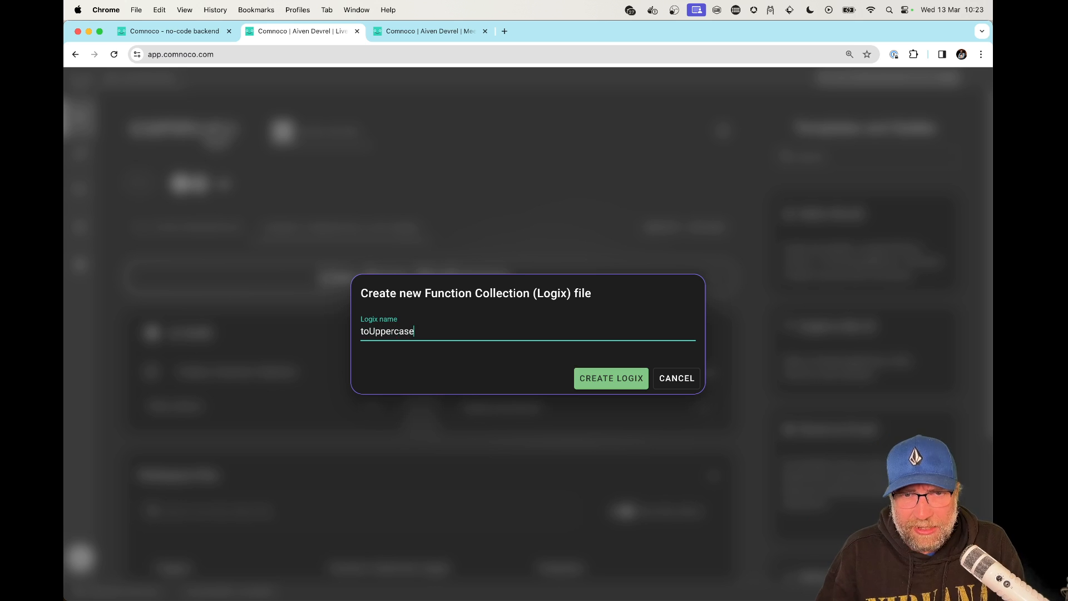
pyautogui.click(611, 379)
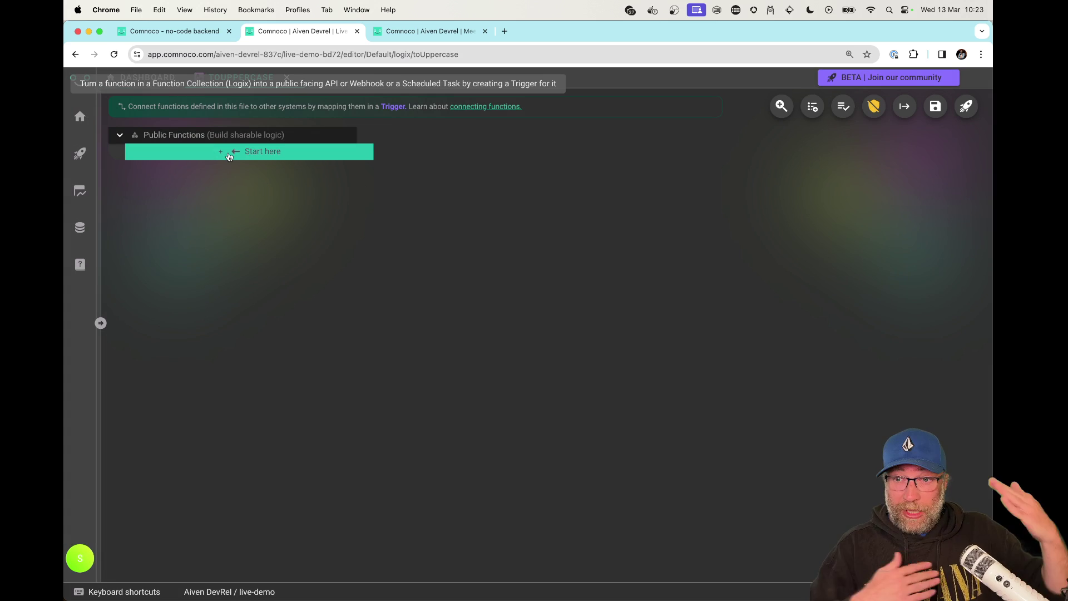
# Add an API Function named 'stringToUppercase' and expand its API Inputs
pyautogui.click(229, 151)
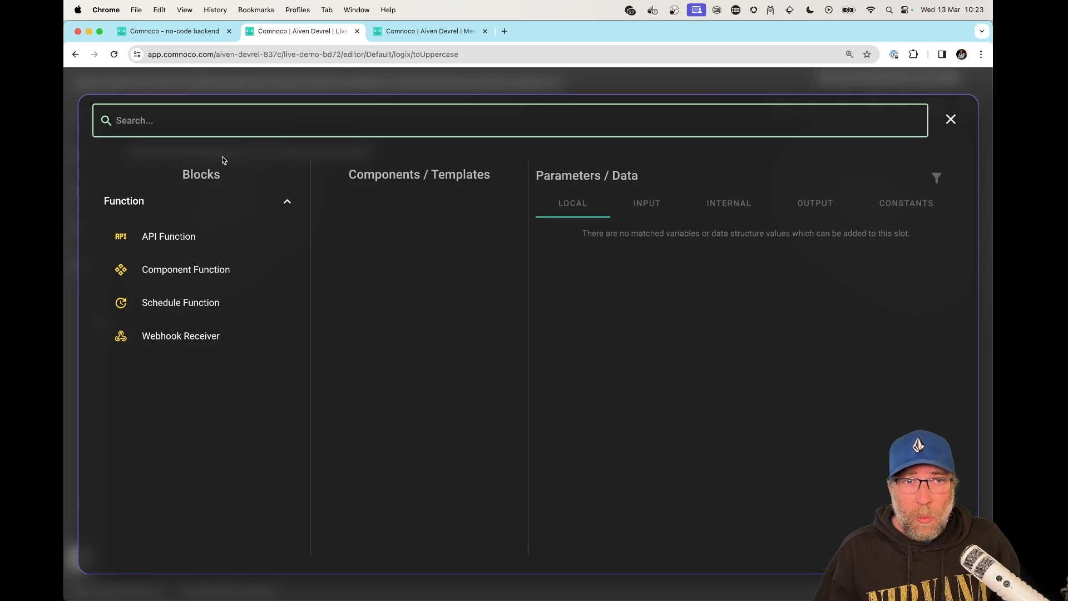
pyautogui.moveTo(183, 242)
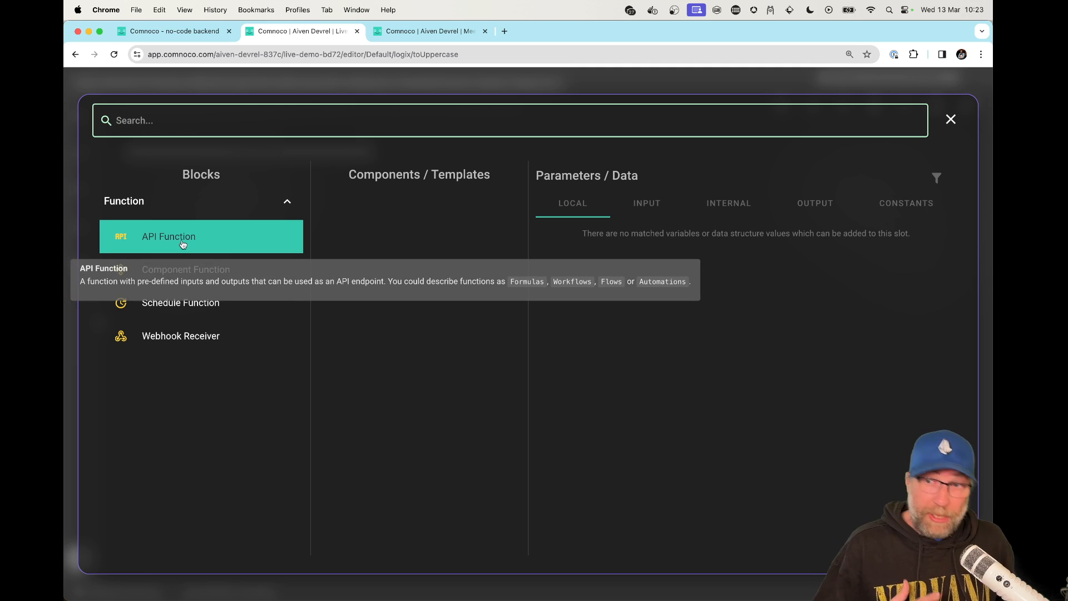
pyautogui.click(183, 236)
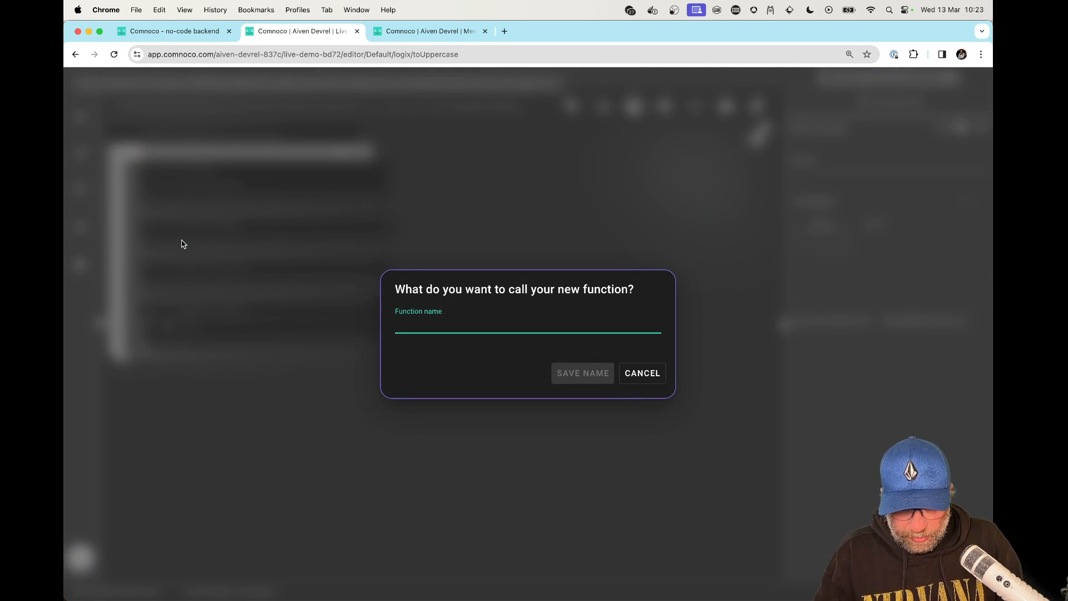
pyautogui.write('stringTo')
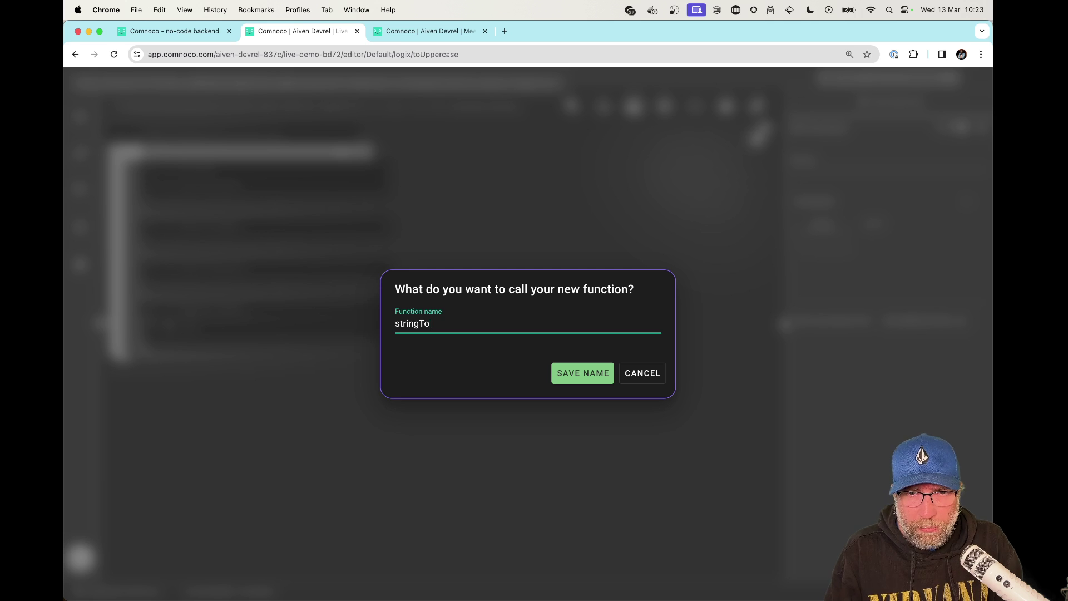
pyautogui.write('Uppercase')
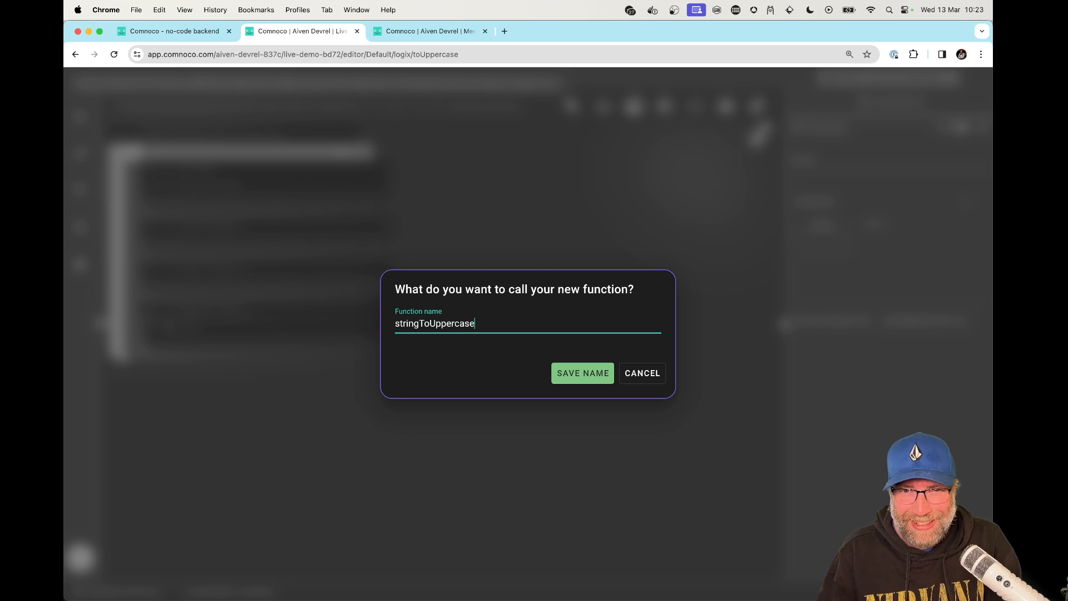
pyautogui.click(583, 373)
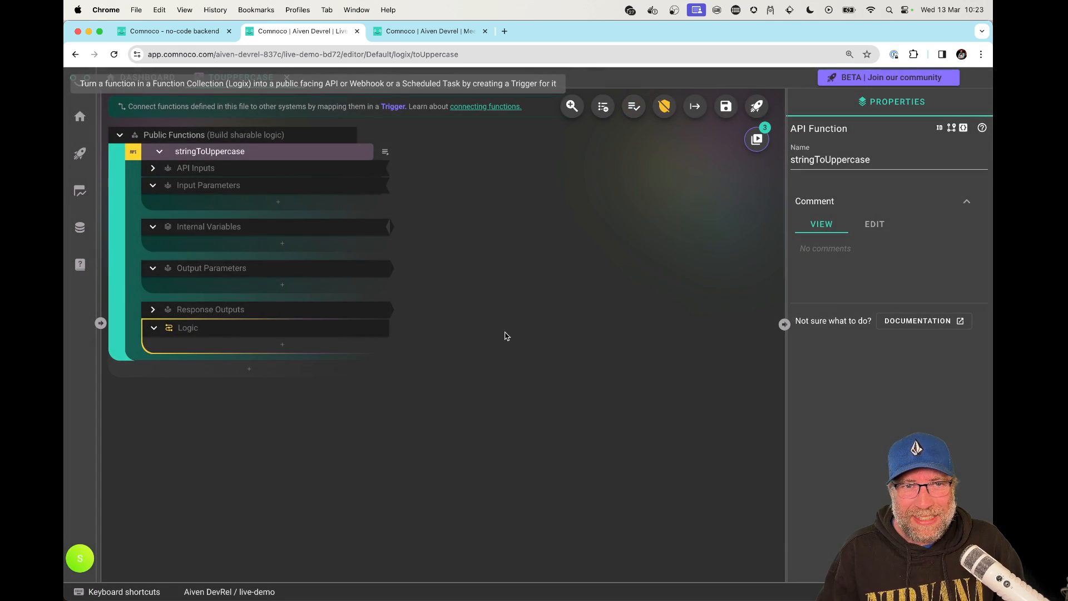
pyautogui.moveTo(139, 187)
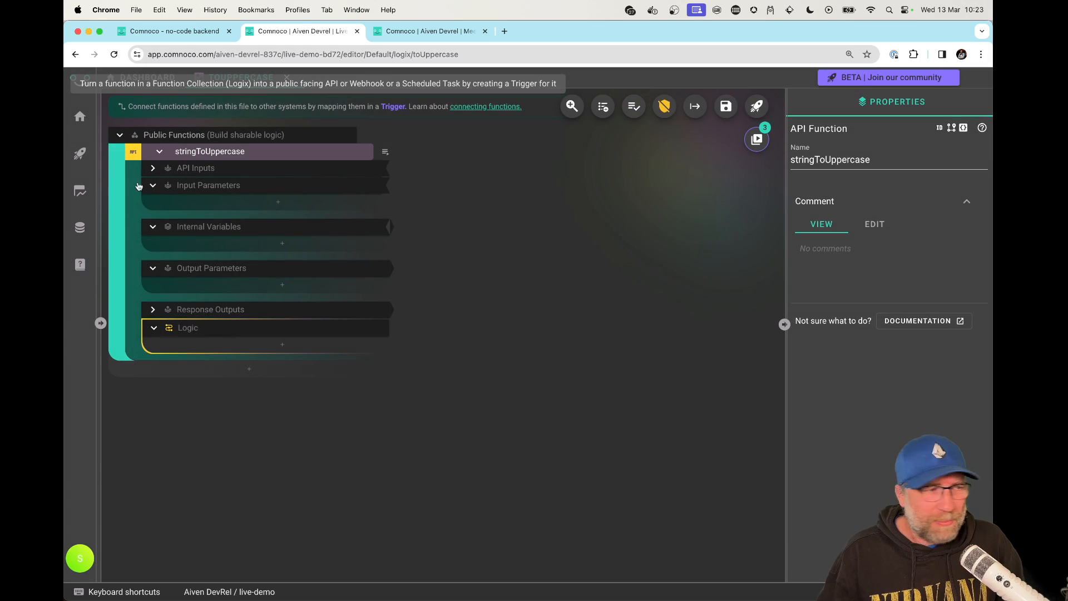
pyautogui.click(153, 168)
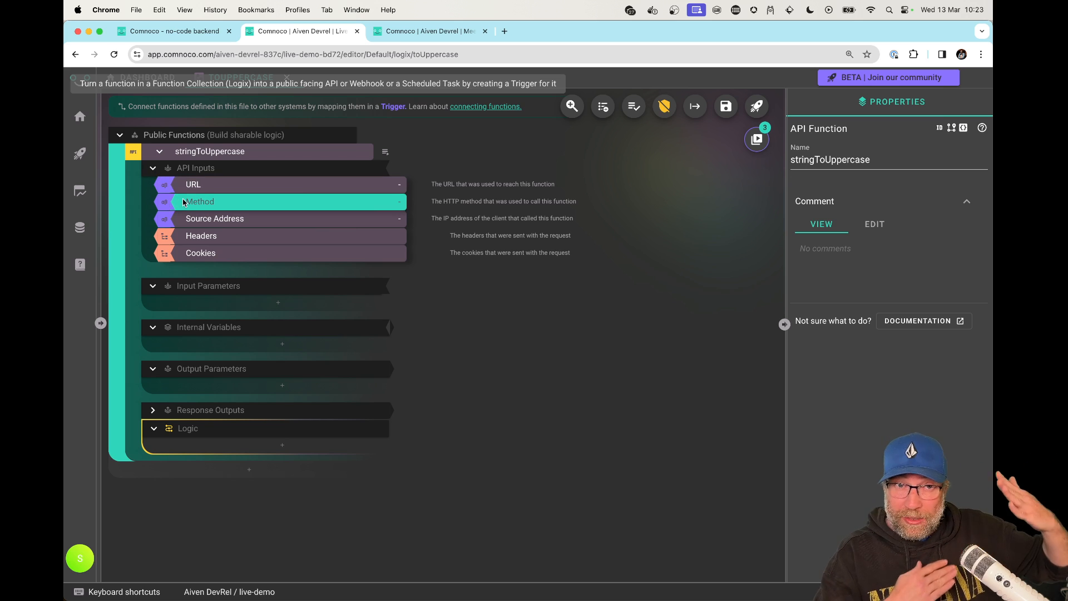
pyautogui.moveTo(206, 255)
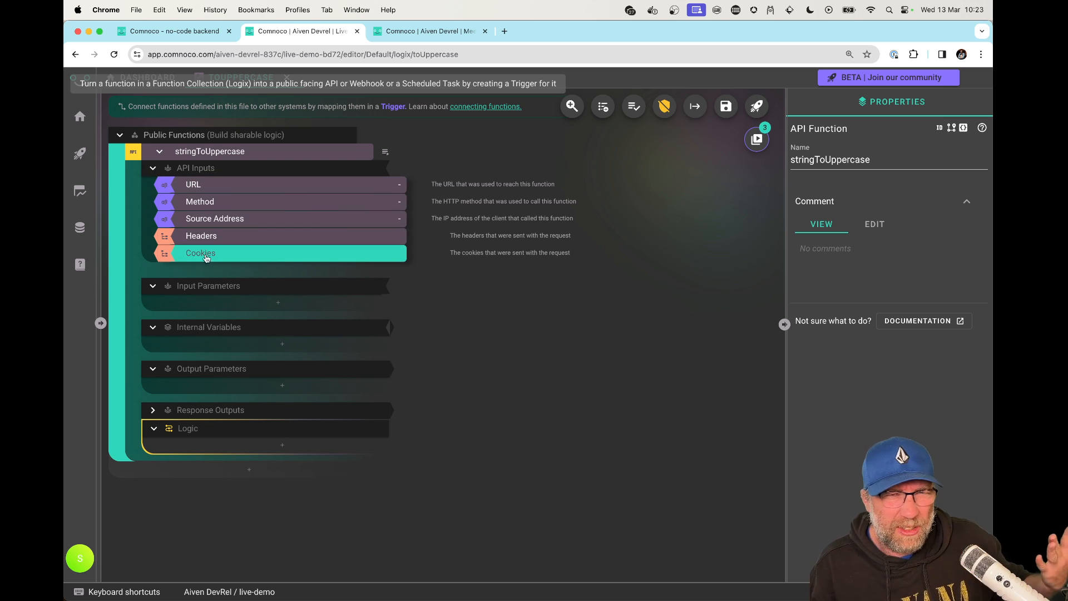
pyautogui.moveTo(224, 310)
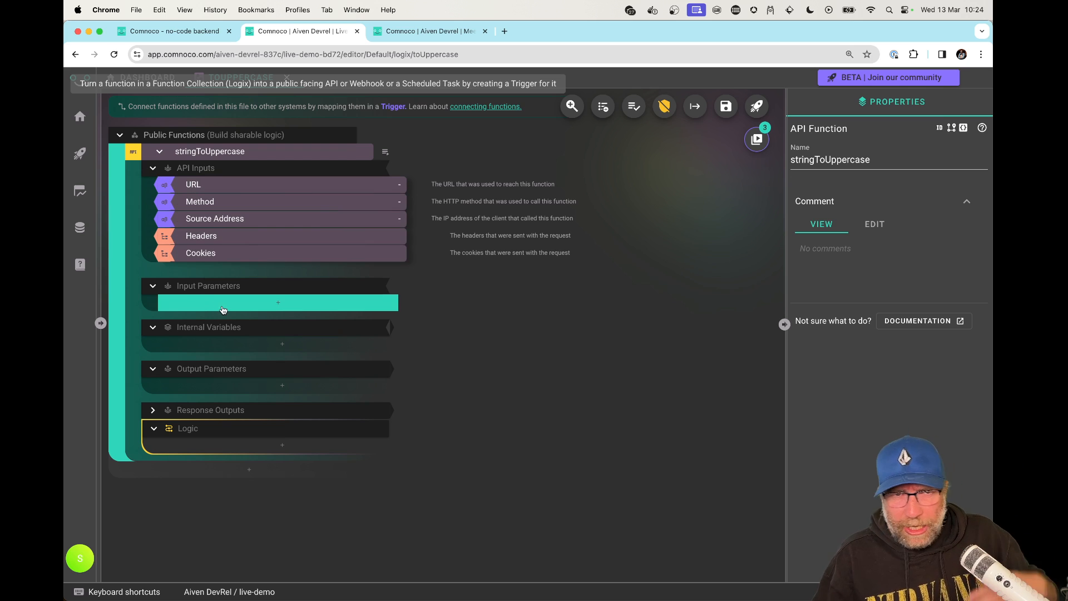
# Add a text input 'name' and a text output named 'nameToUpperCase'
pyautogui.click(278, 303)
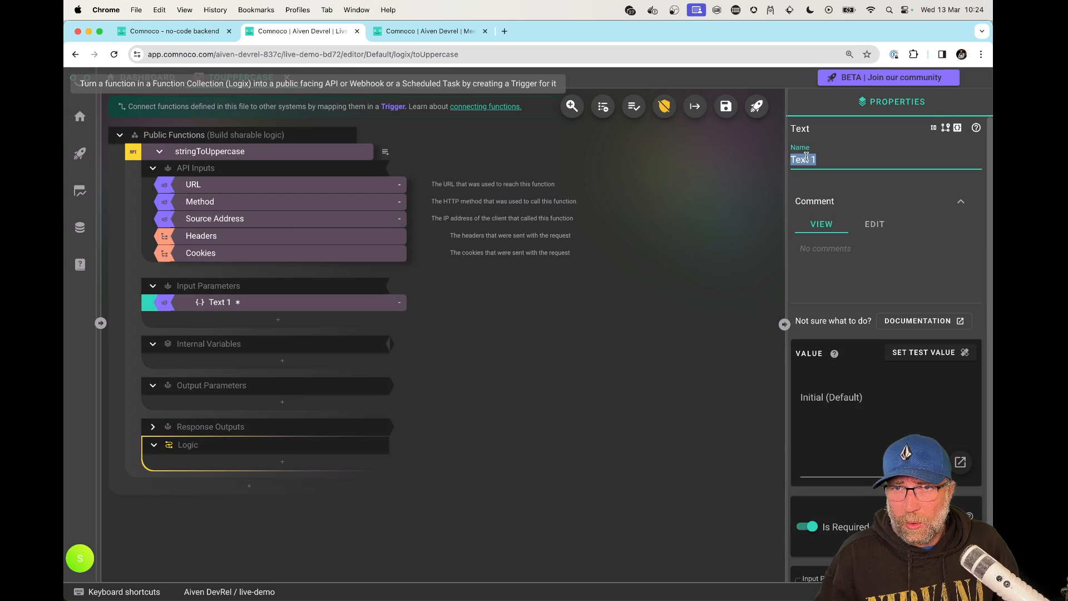
pyautogui.write('name')
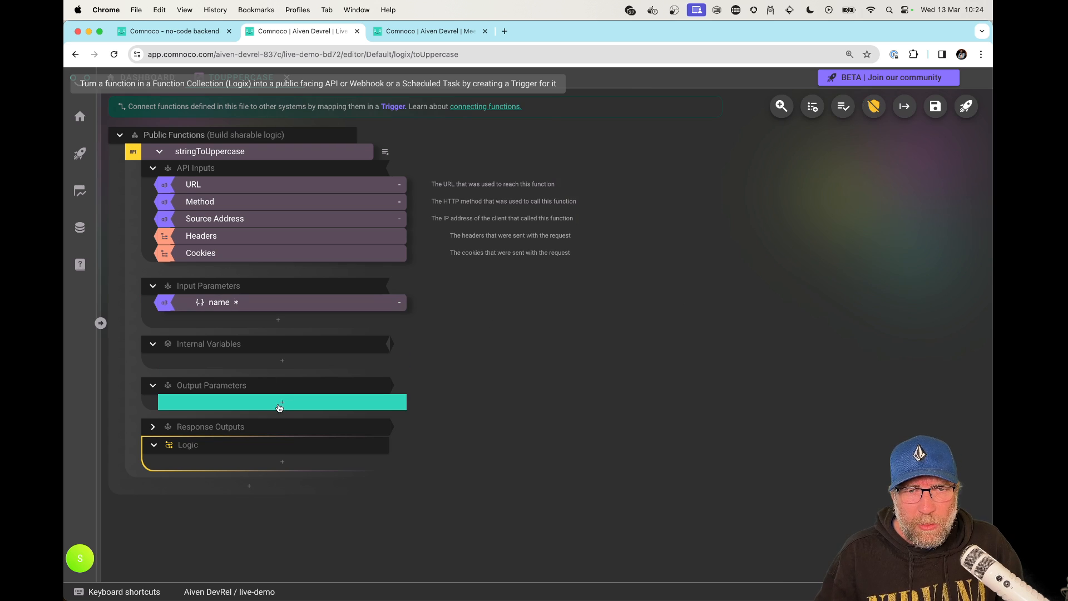
pyautogui.click(281, 402)
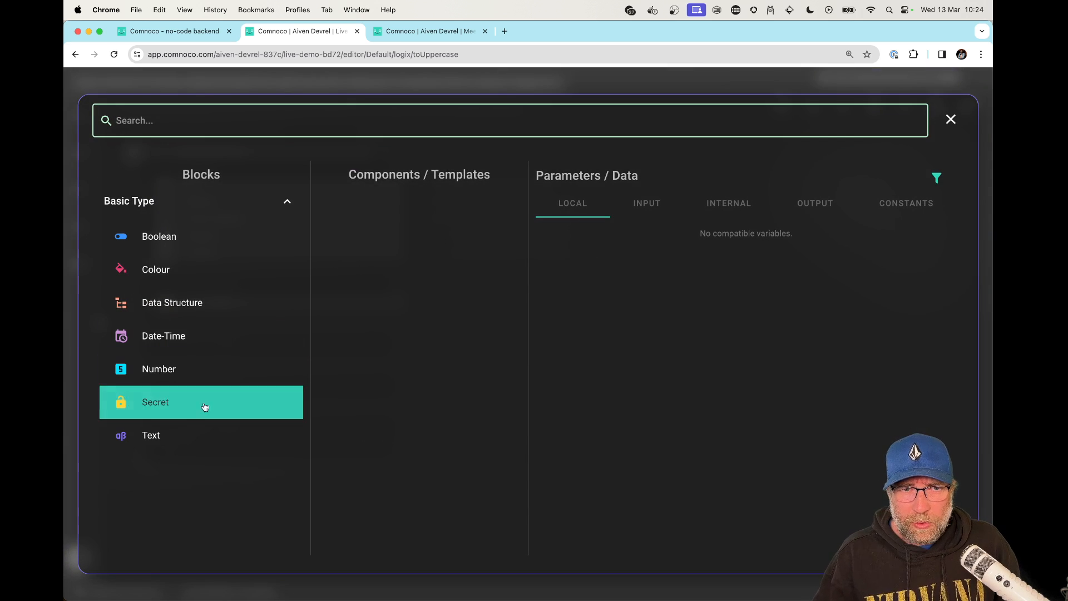
pyautogui.moveTo(165, 225)
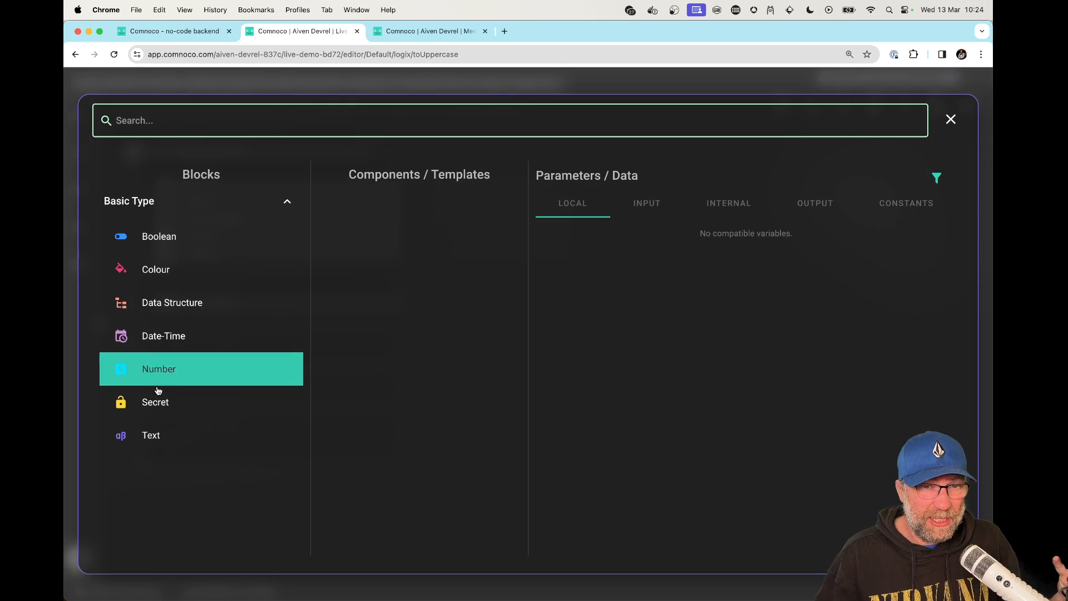
pyautogui.moveTo(163, 310)
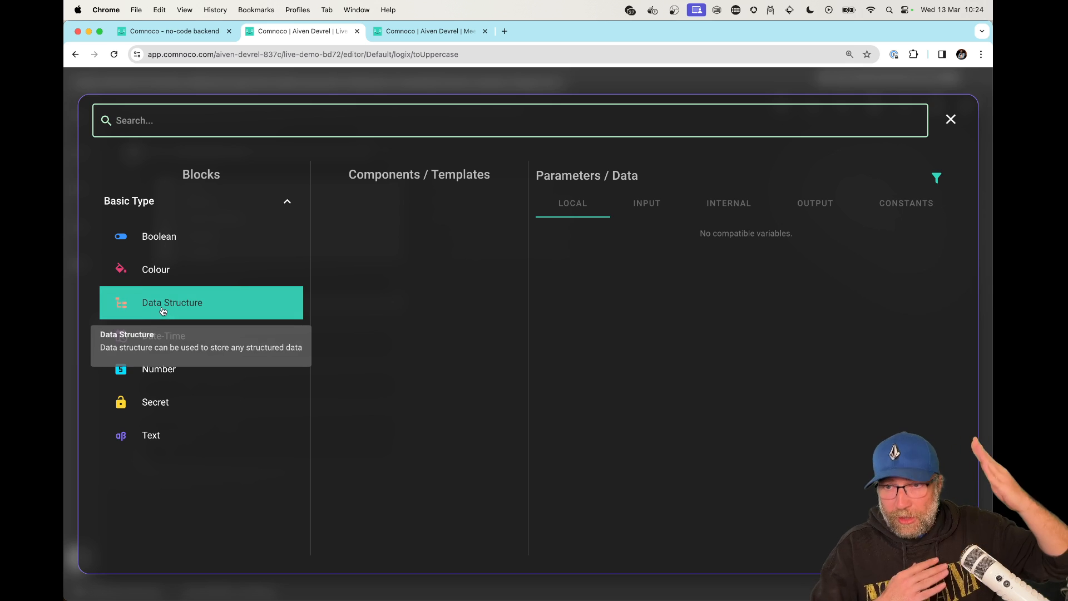
pyautogui.moveTo(149, 435)
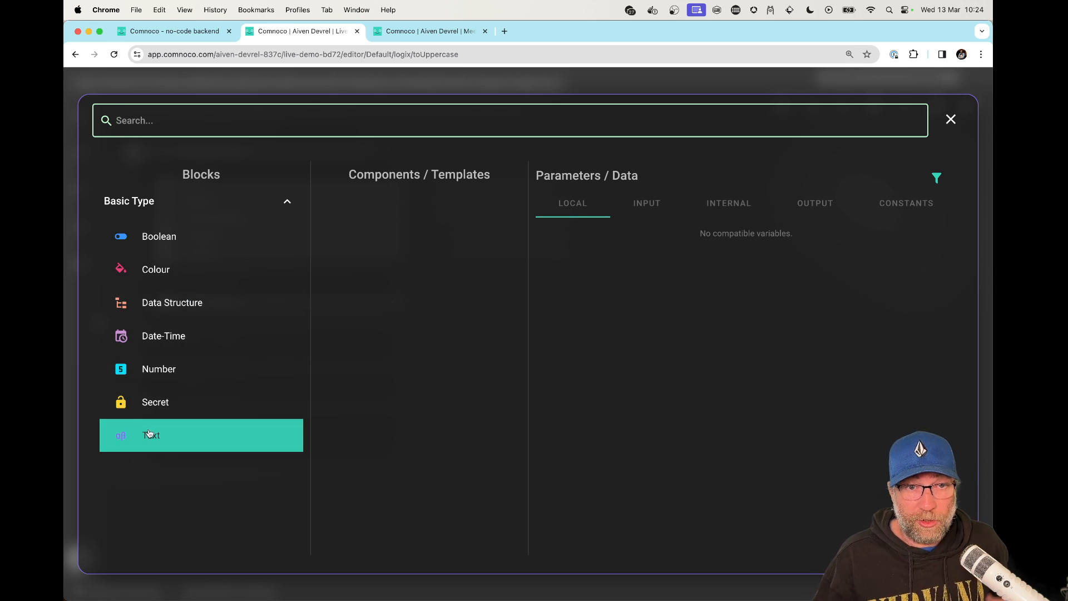
pyautogui.click(151, 435)
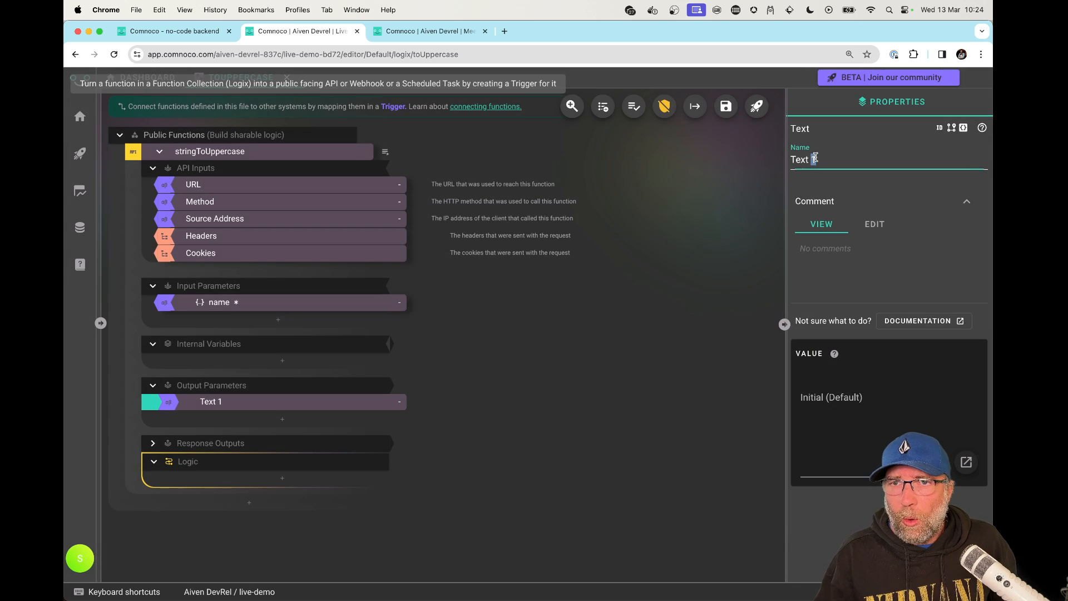
pyautogui.doubleClick(801, 160)
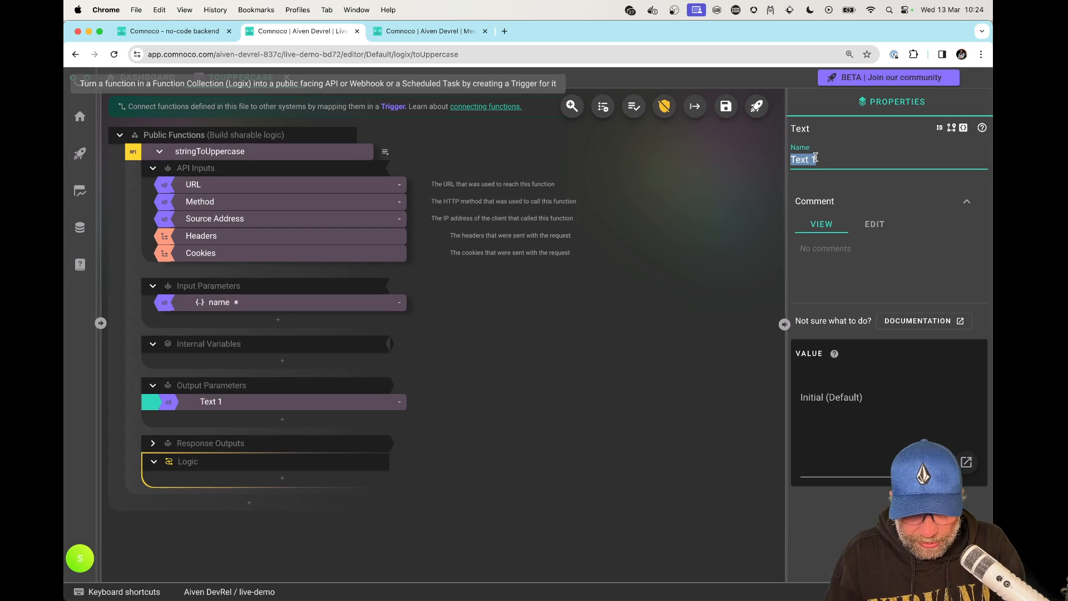
pyautogui.write('nameToUpper')
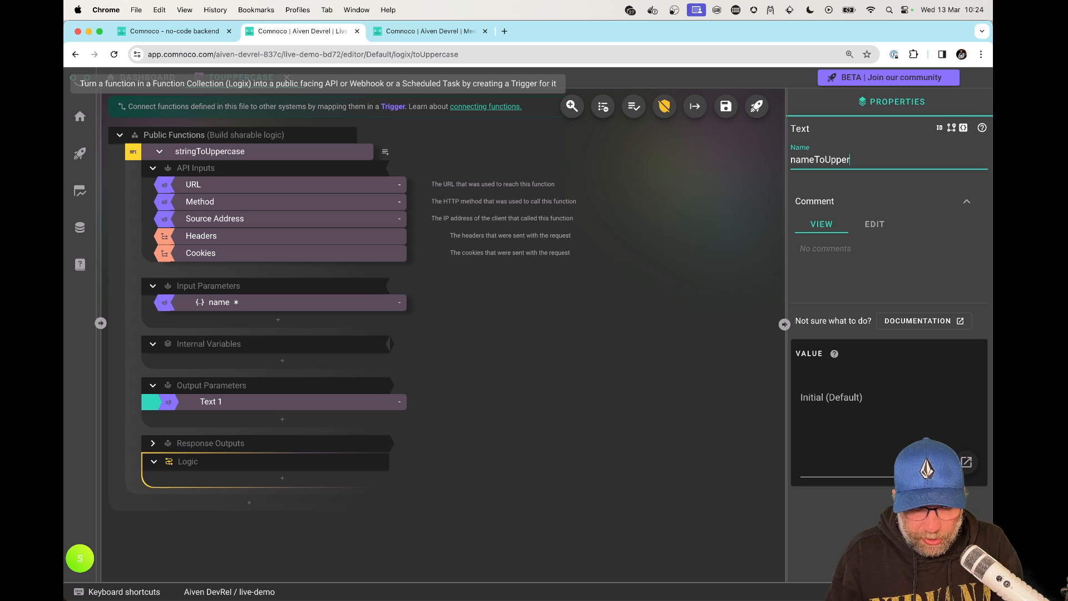
pyautogui.write('Case')
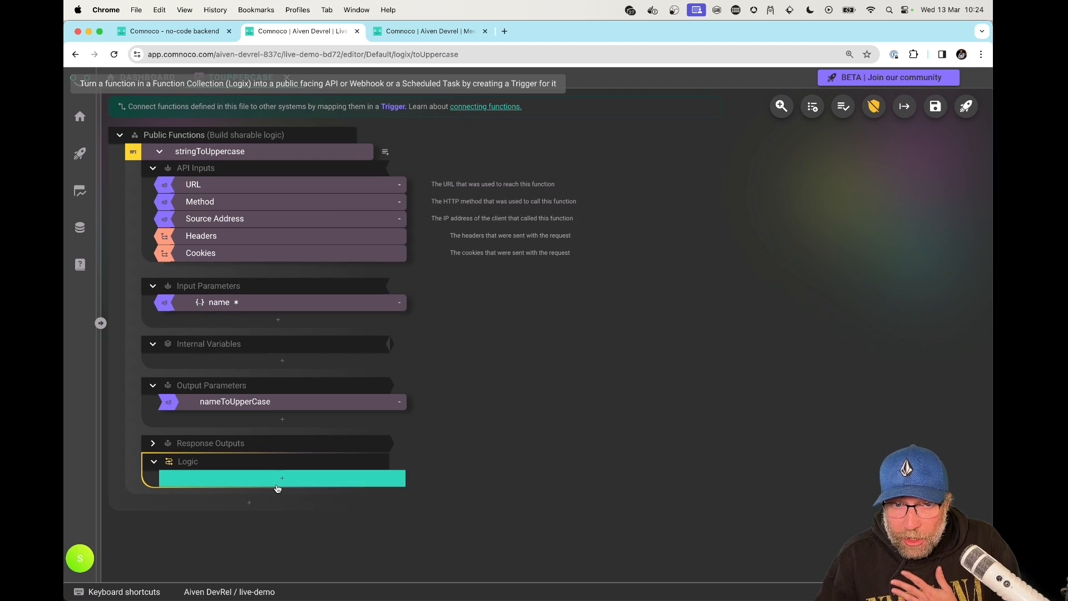
# Add a Set Text block under the function's Logic
pyautogui.click(281, 478)
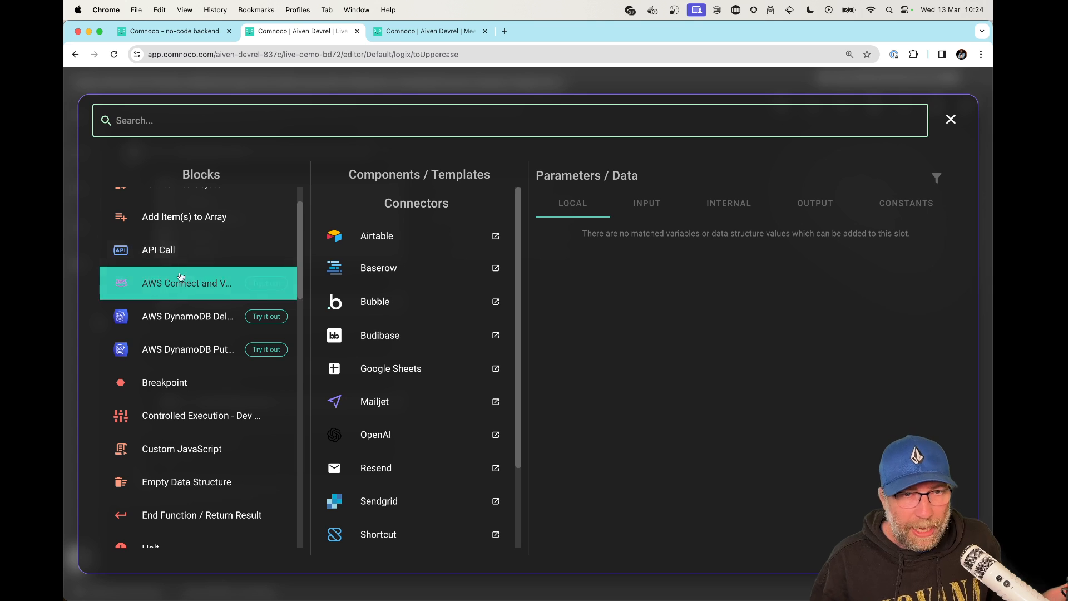
pyautogui.scroll(-3)
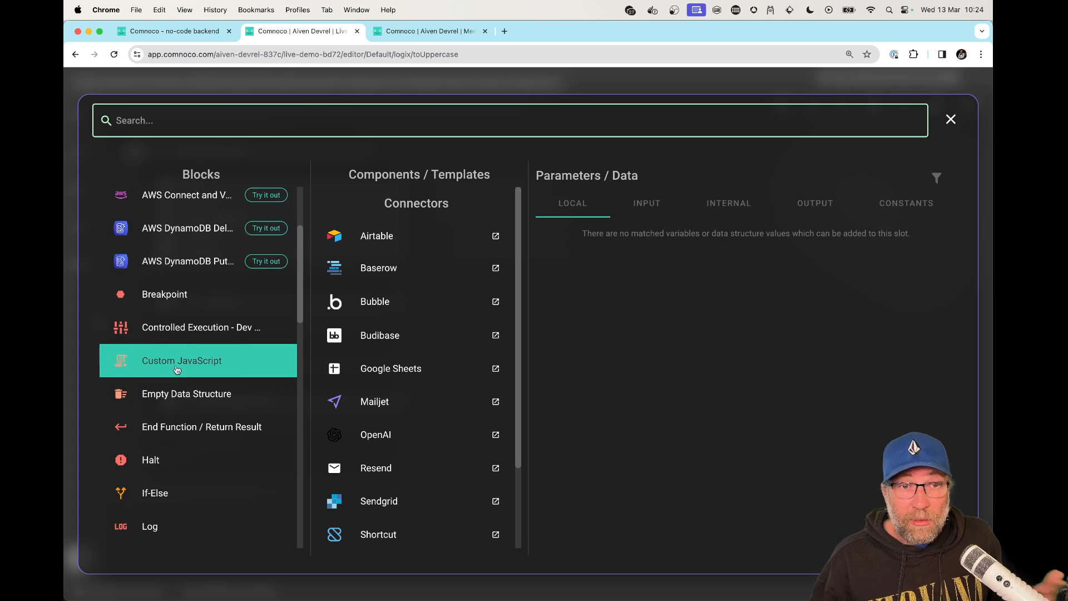
pyautogui.moveTo(297, 439)
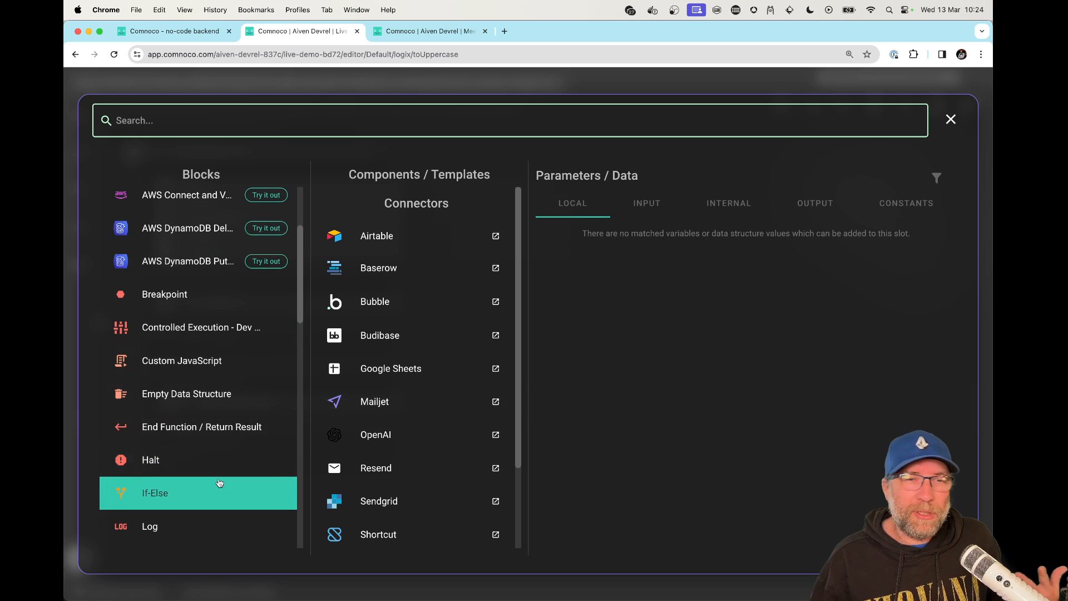
pyautogui.scroll(-3)
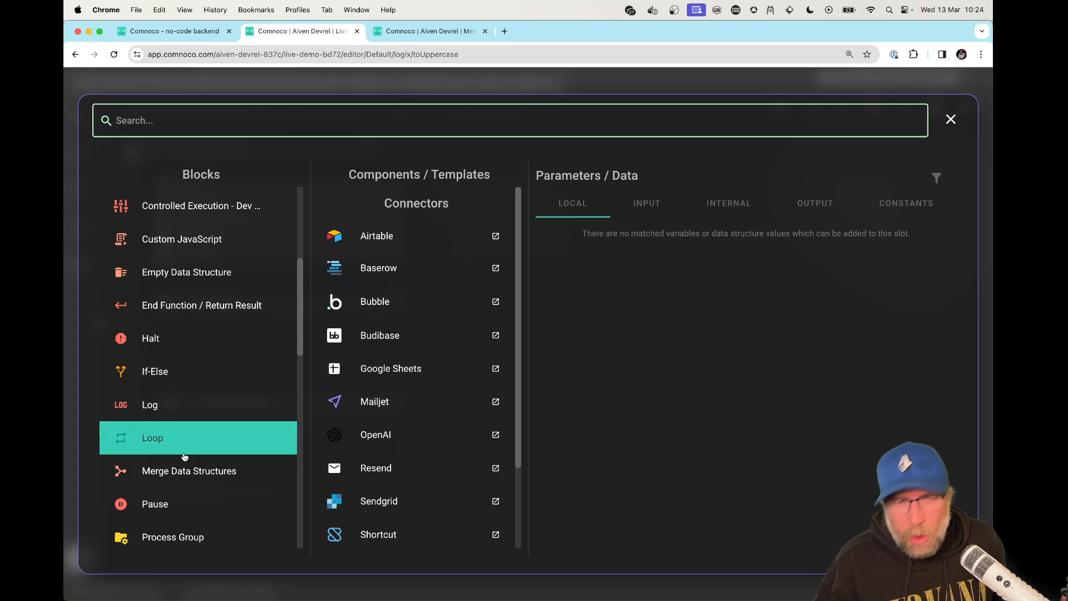
pyautogui.scroll(-3)
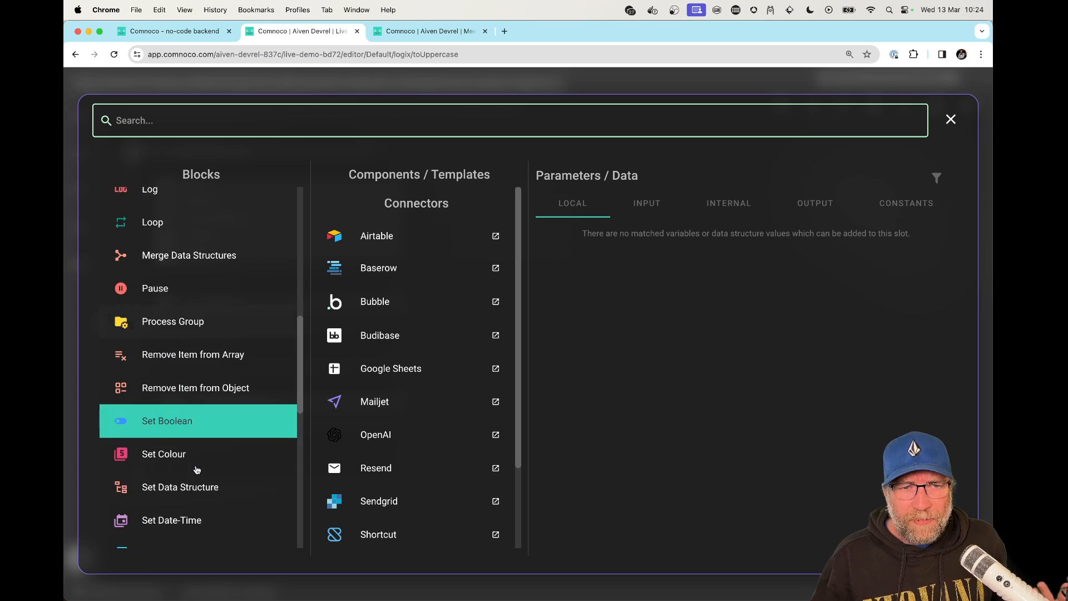
pyautogui.scroll(-3)
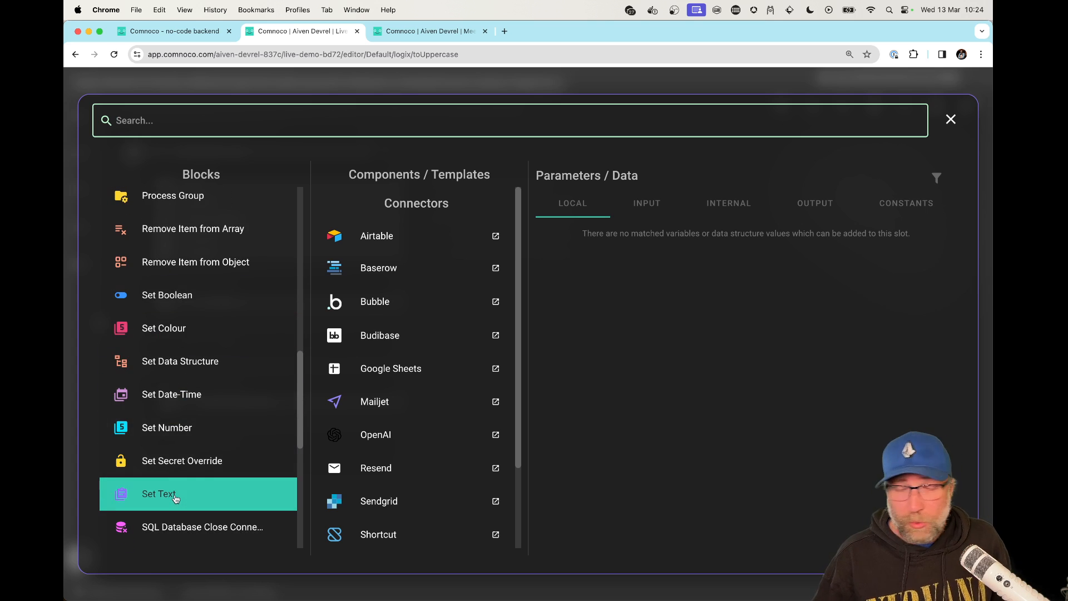
pyautogui.moveTo(174, 500)
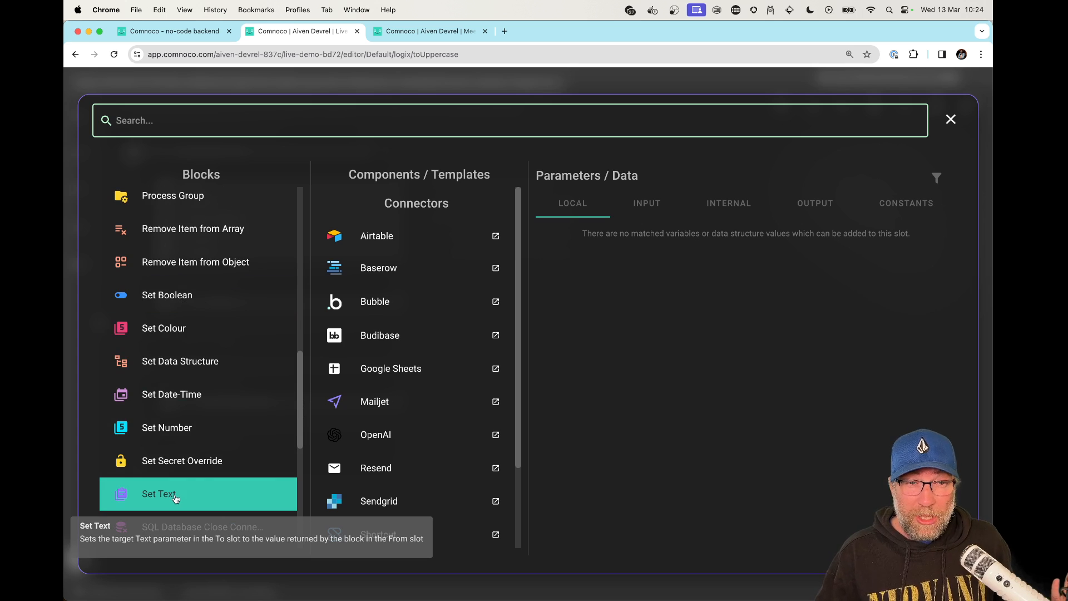
pyautogui.click(175, 495)
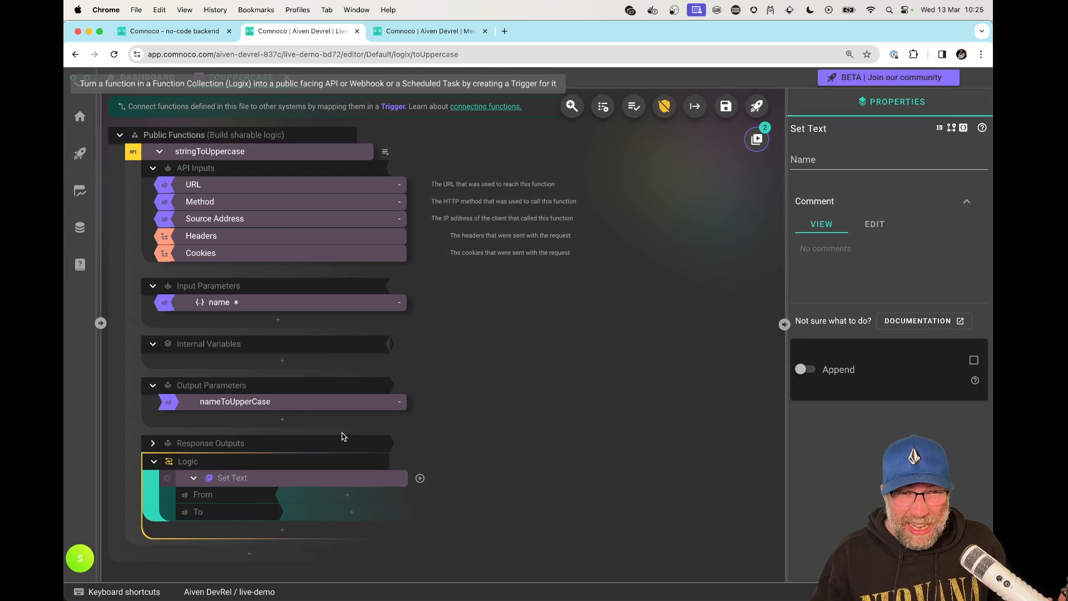
pyautogui.moveTo(289, 507)
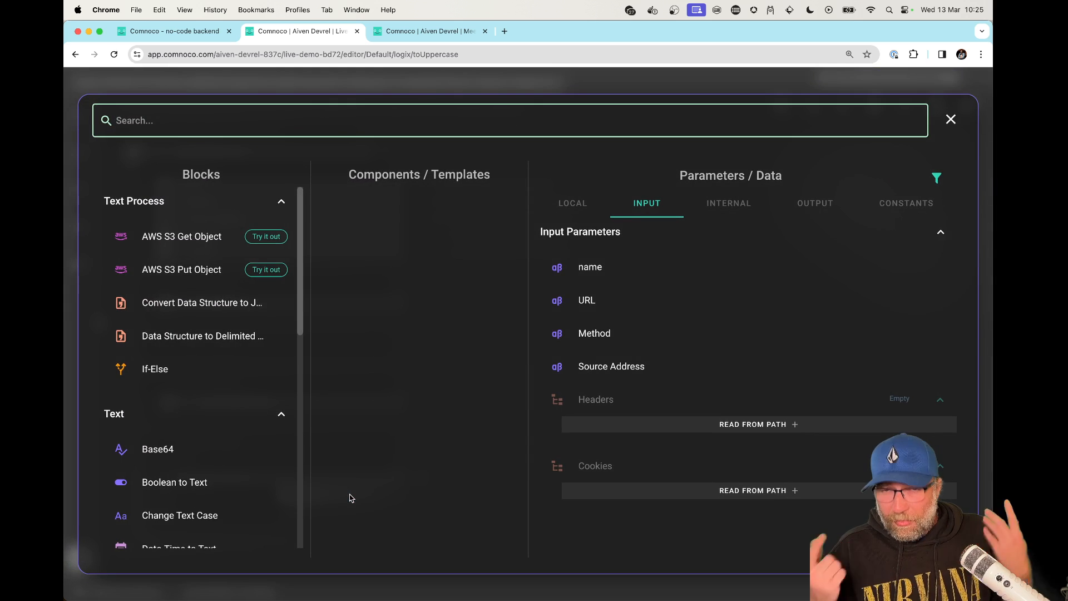
# Set nameToUpperCase from a Change Text Case TO UPPER CASE of the name input
pyautogui.click(585, 267)
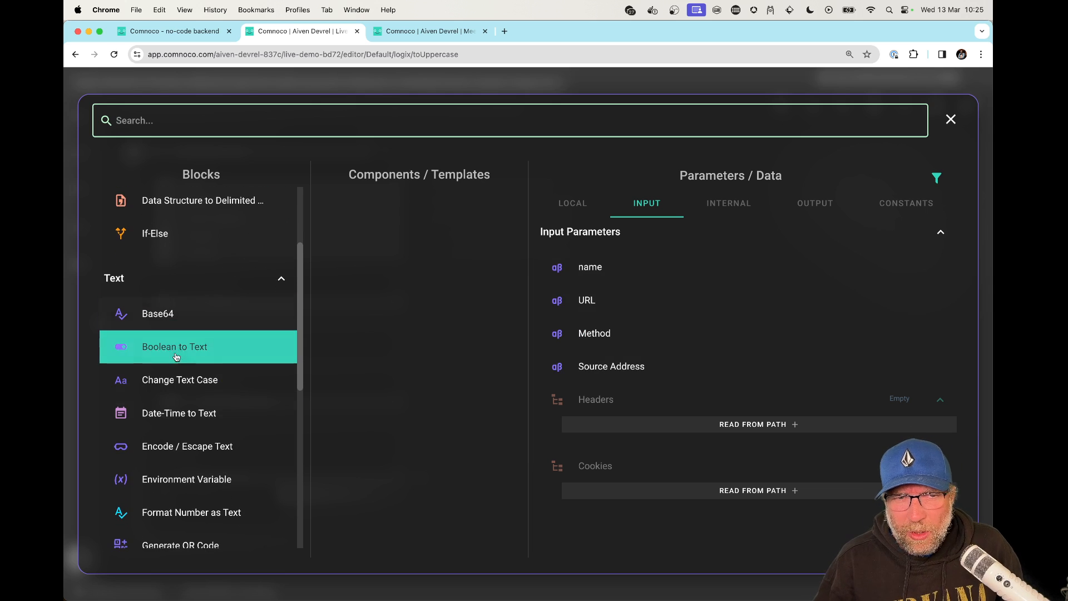
pyautogui.moveTo(191, 355)
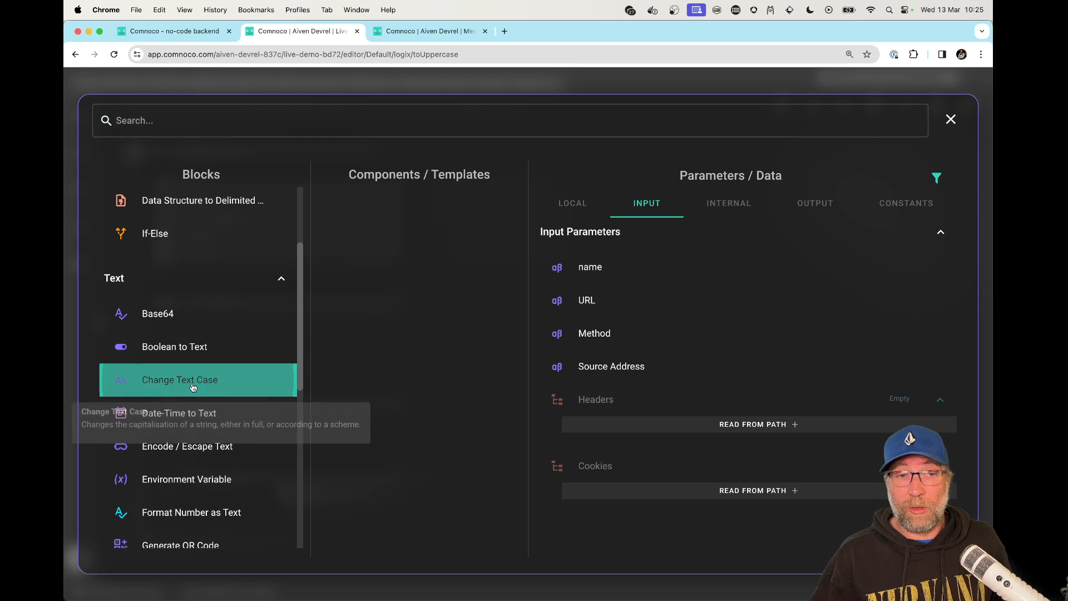
pyautogui.click(193, 380)
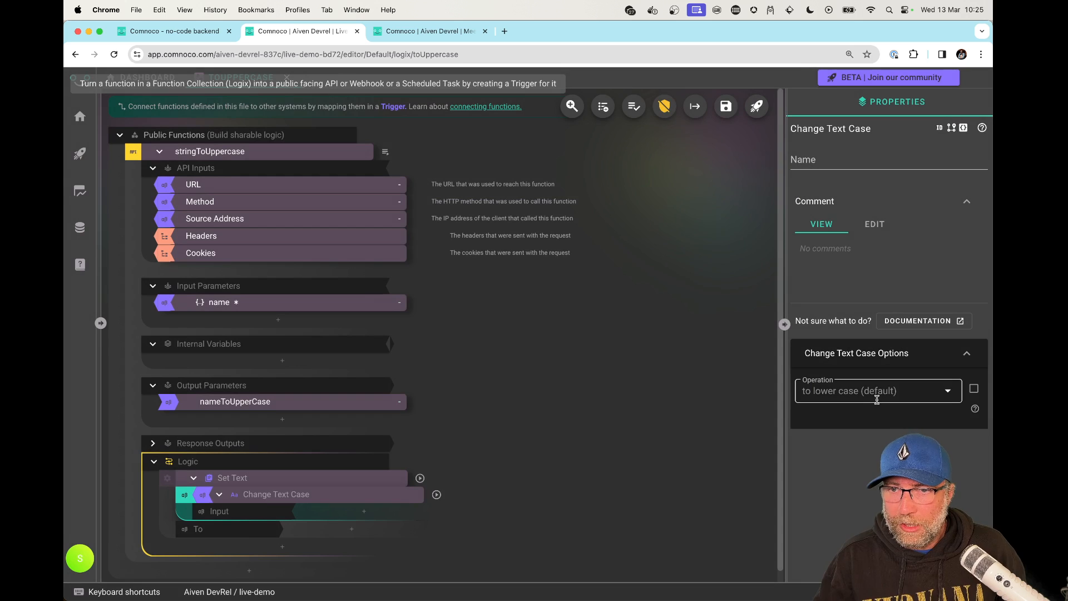
pyautogui.click(877, 390)
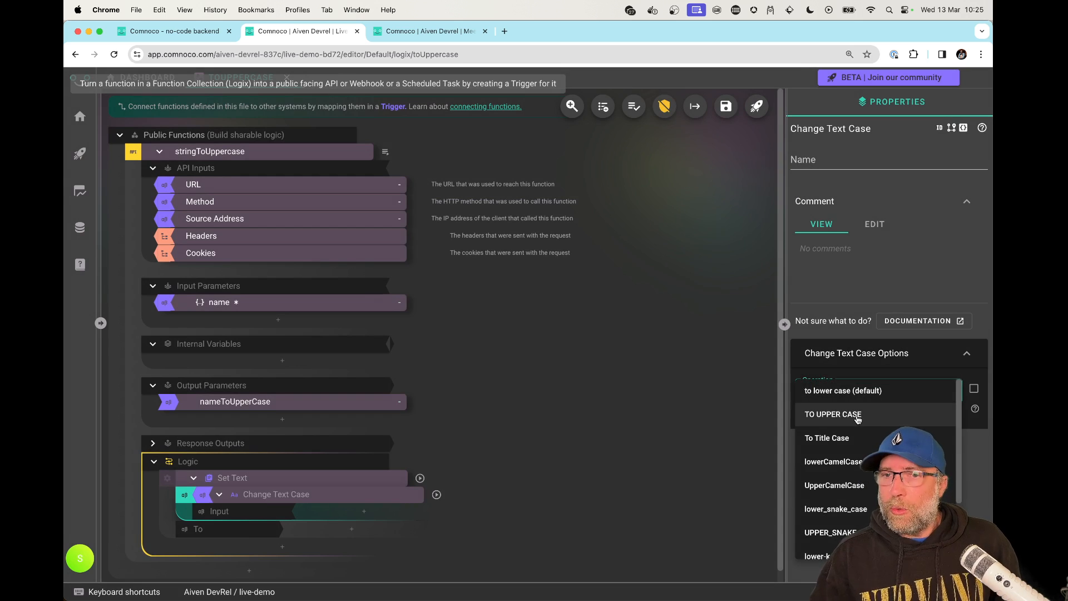
pyautogui.click(833, 414)
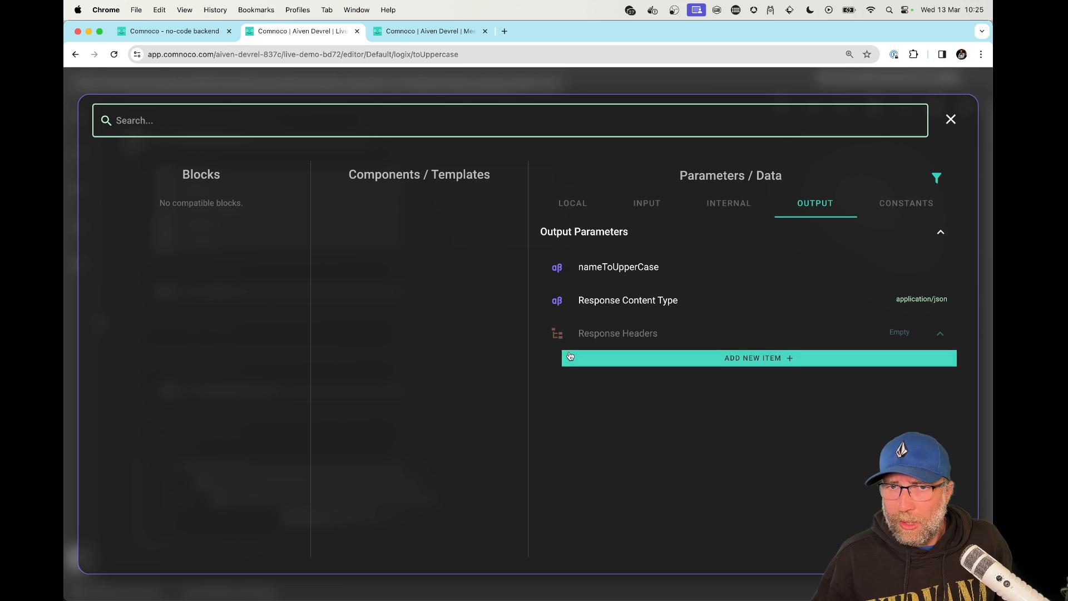
pyautogui.click(632, 267)
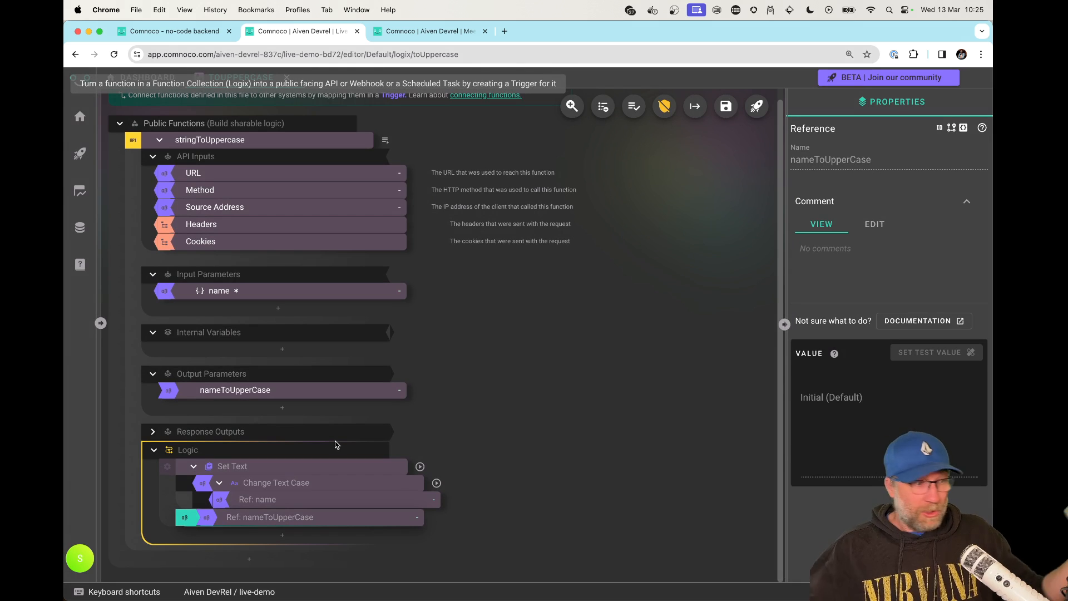
pyautogui.moveTo(651, 125)
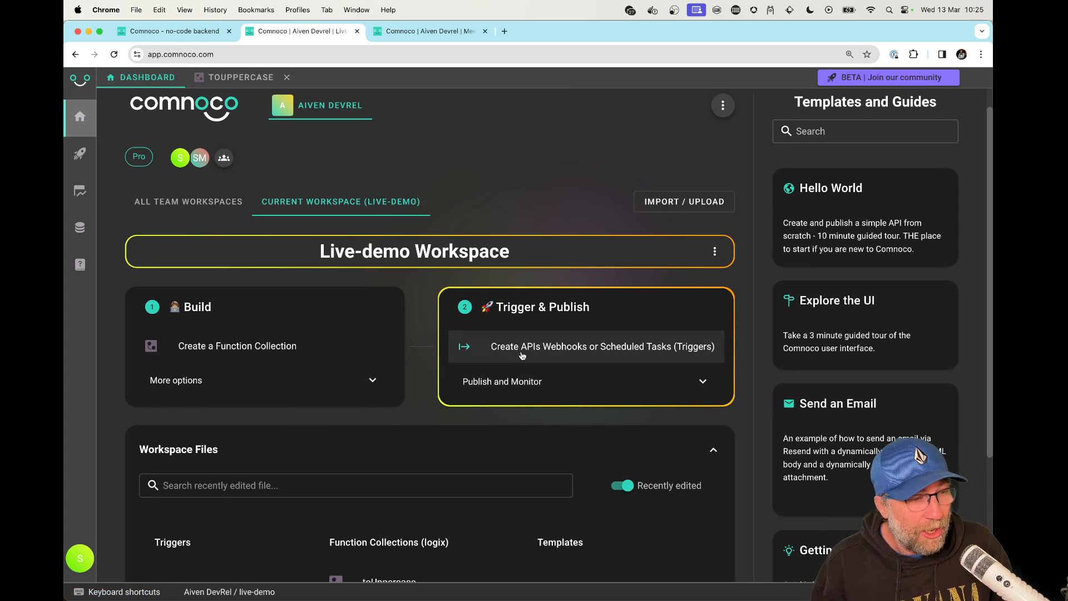
# Create a new trigger named 'myTrigger'
pyautogui.click(602, 347)
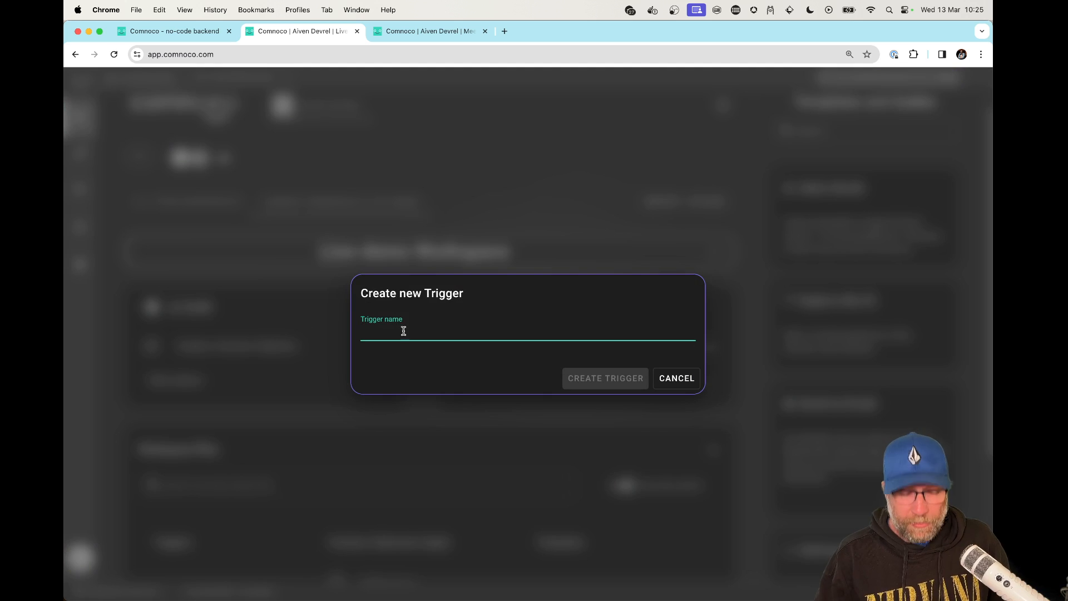
pyautogui.write('myTri')
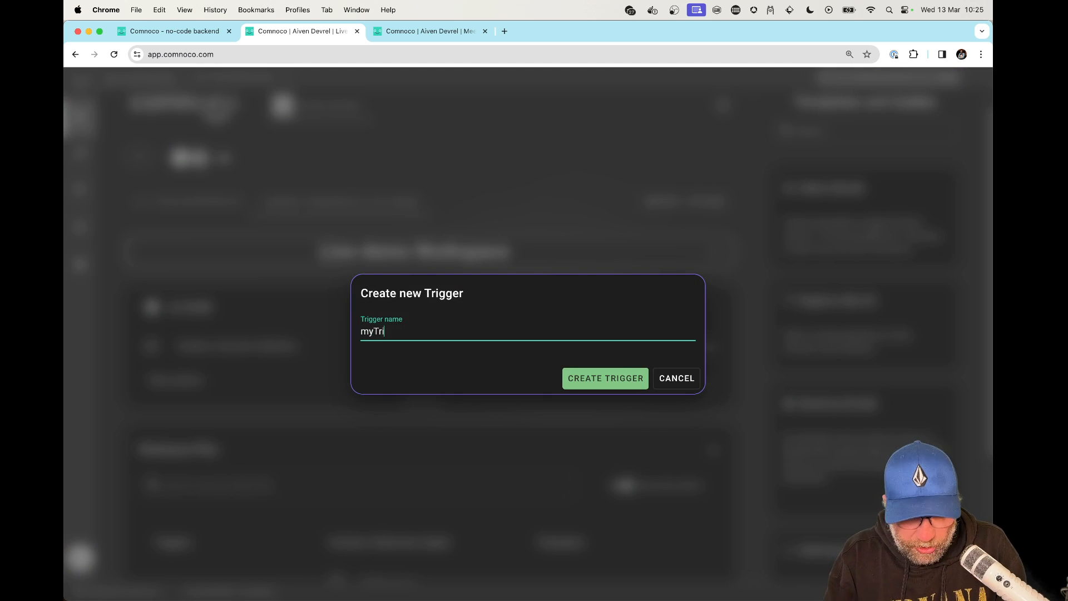
pyautogui.click(605, 378)
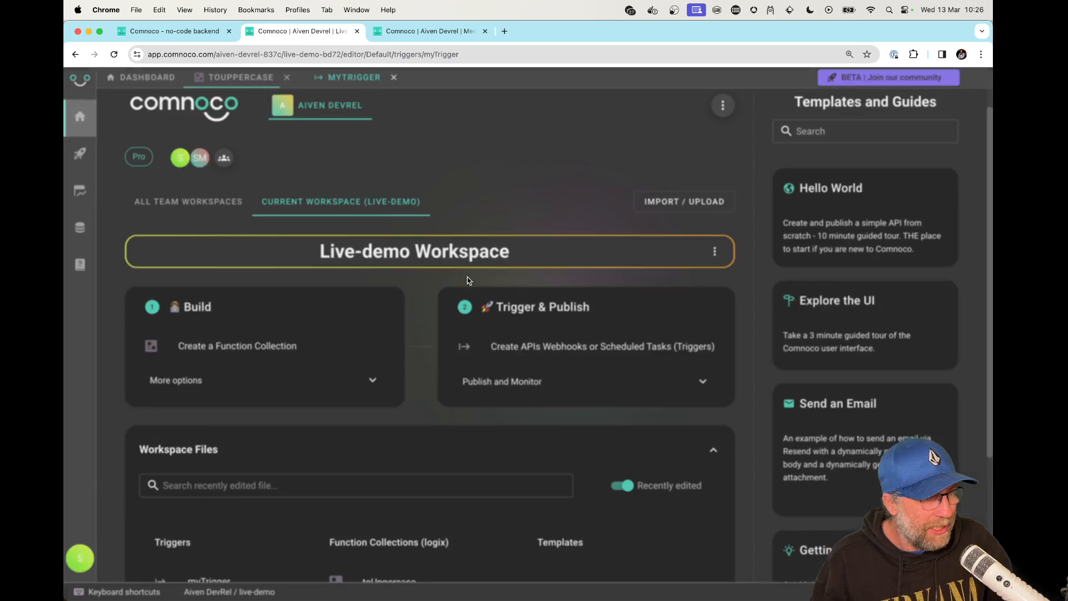
# Map myTrigger's POST method to toUppercase > stringToUppercase
pyautogui.click(354, 76)
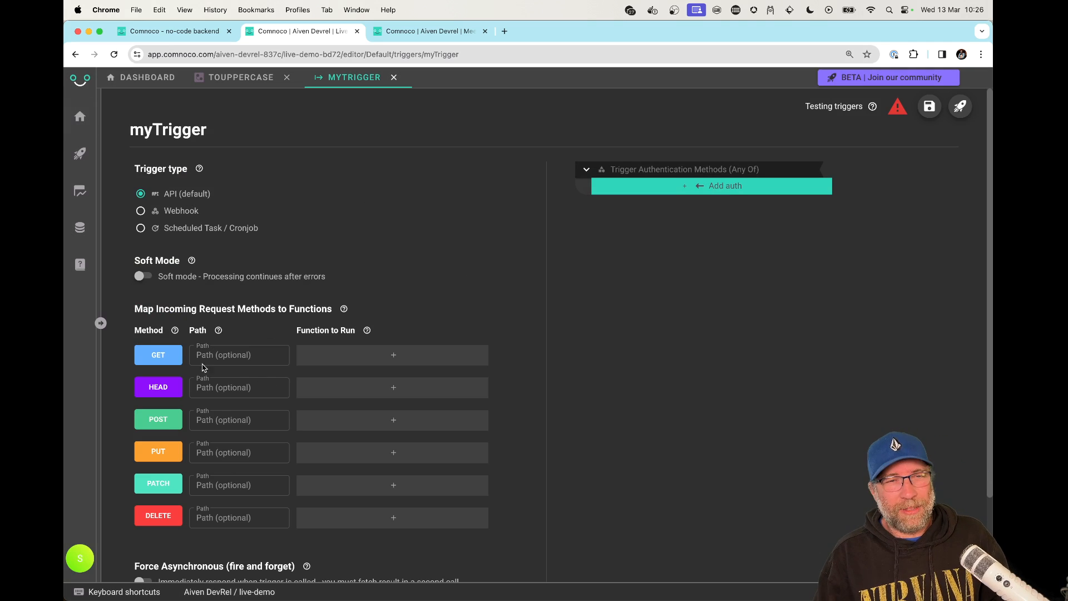
pyautogui.moveTo(271, 389)
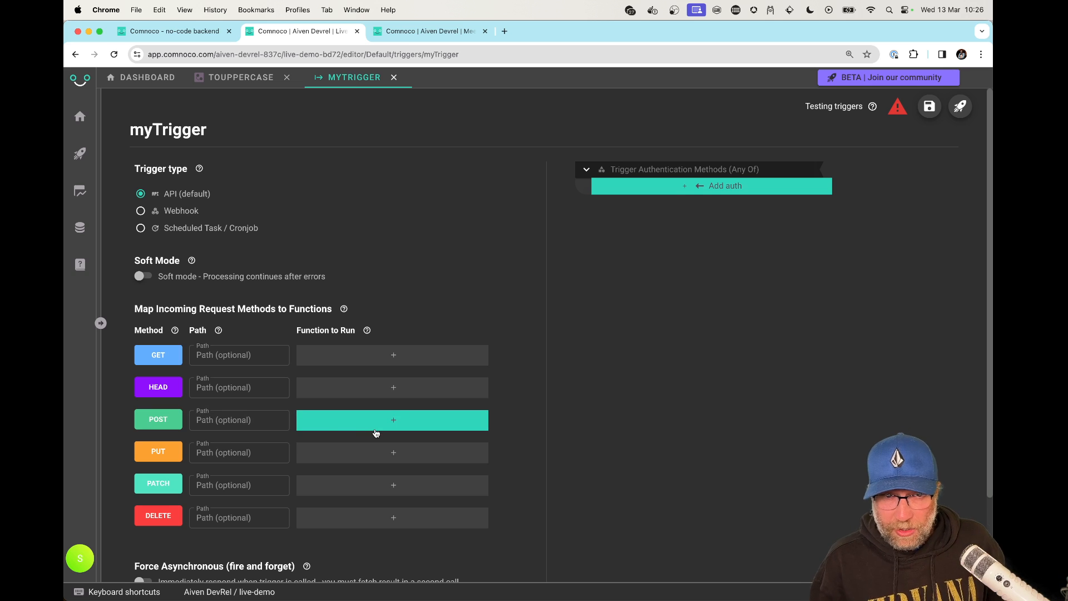
pyautogui.click(392, 420)
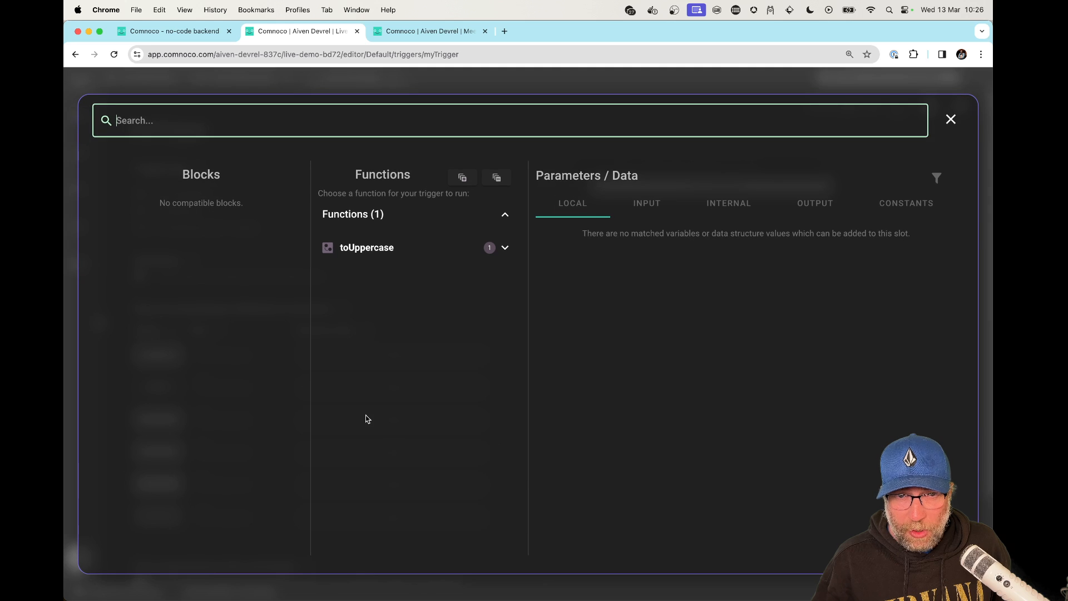
pyautogui.click(505, 248)
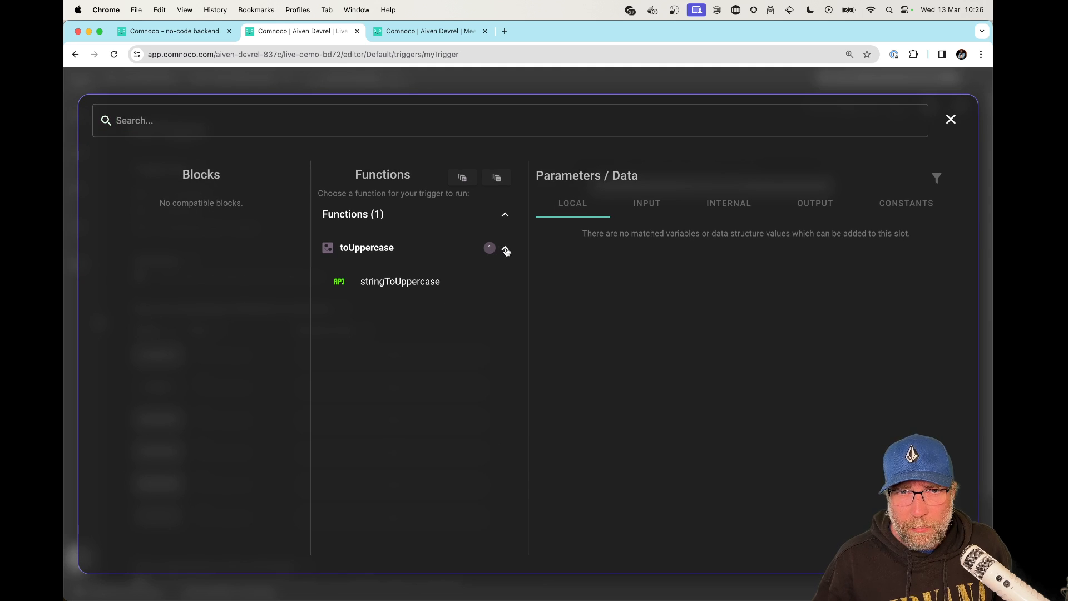
pyautogui.click(400, 281)
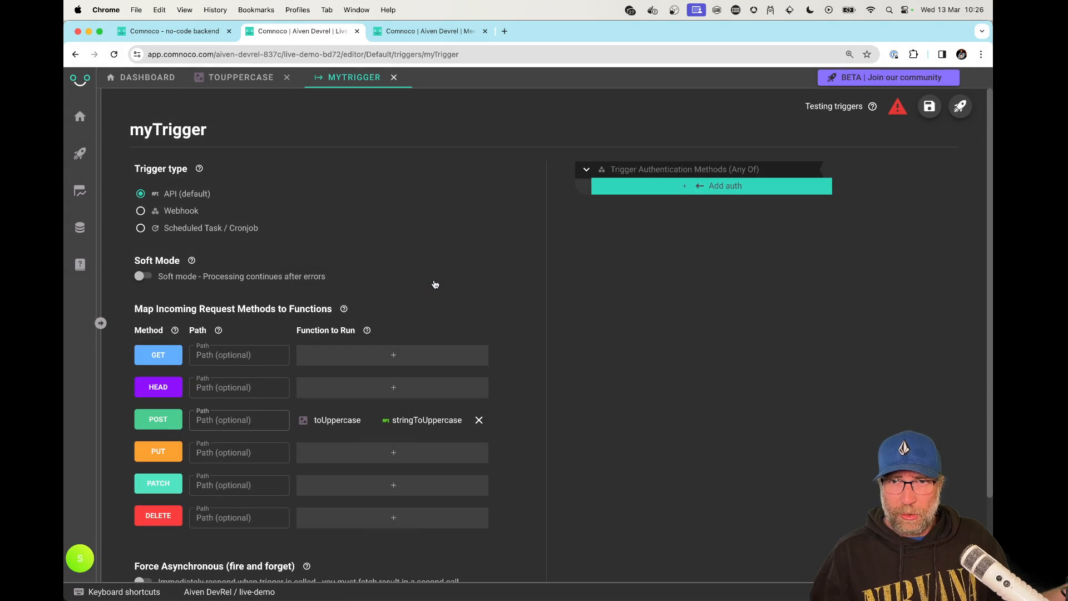
pyautogui.moveTo(295, 304)
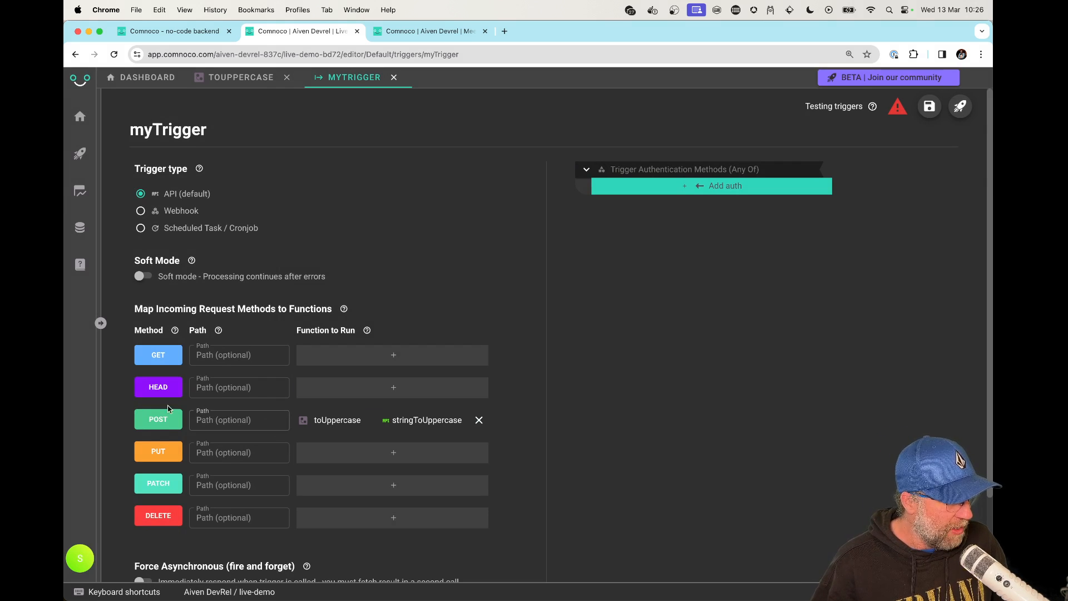
pyautogui.moveTo(293, 350)
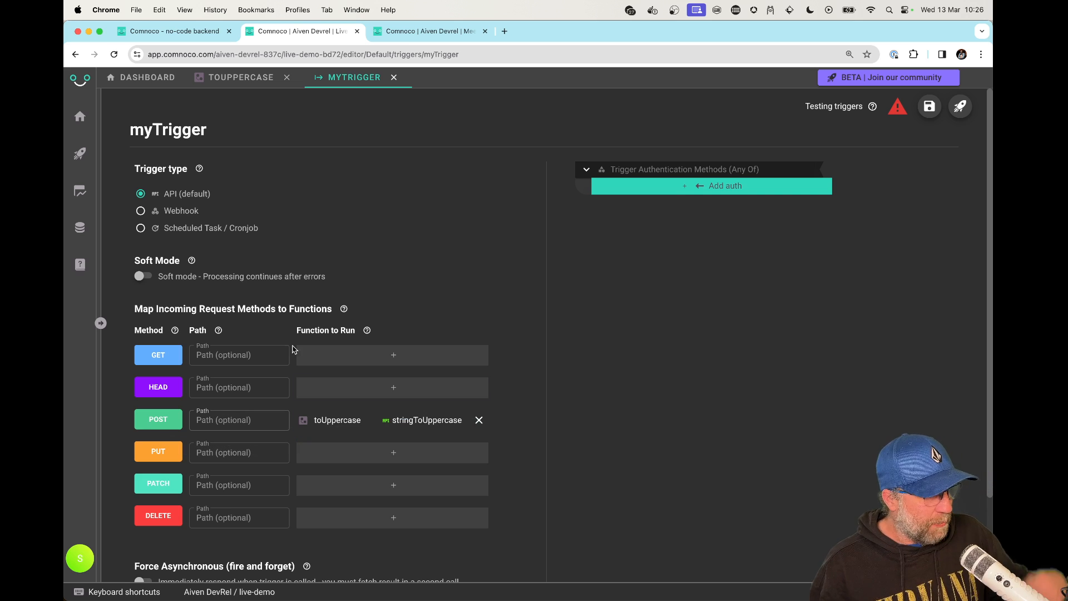
pyautogui.moveTo(288, 211)
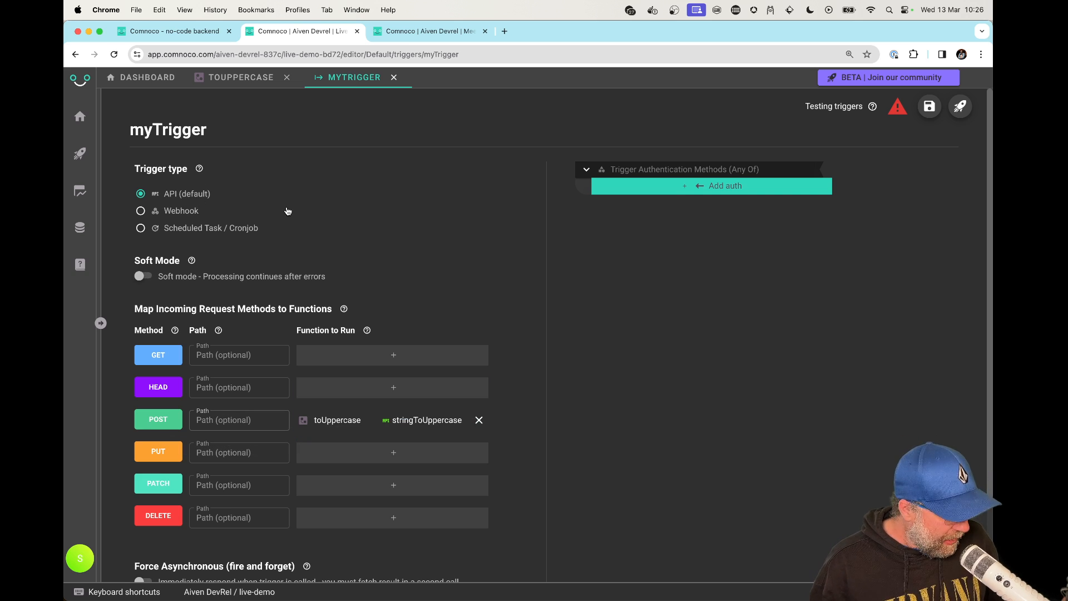
pyautogui.moveTo(332, 213)
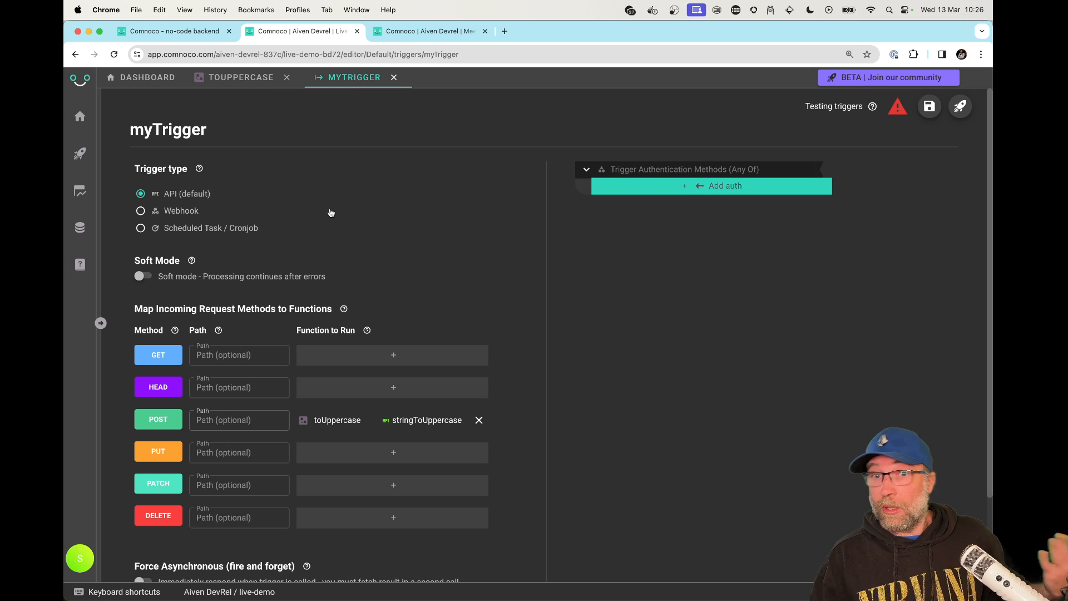
pyautogui.moveTo(447, 202)
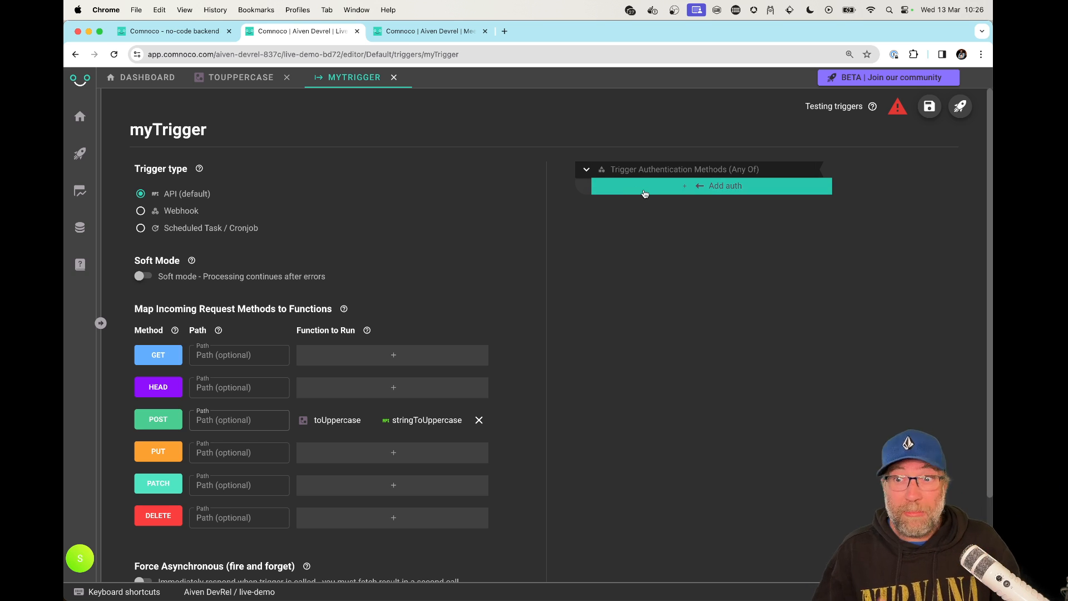
# Add No Auth (Public) authentication to myTrigger, running as service user sebi
pyautogui.click(712, 186)
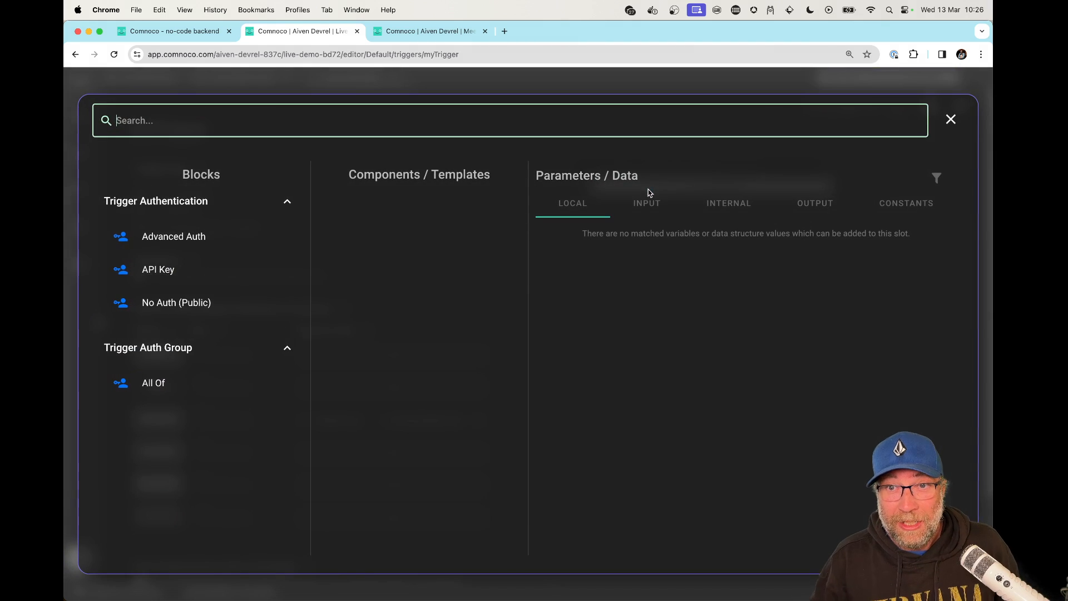
pyautogui.click(951, 119)
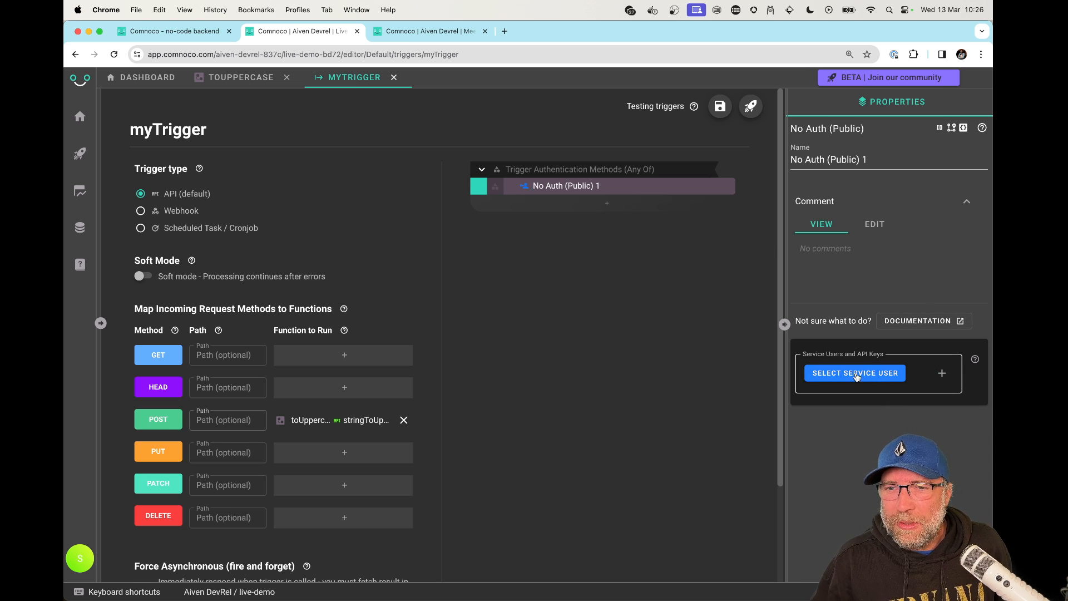
pyautogui.click(856, 373)
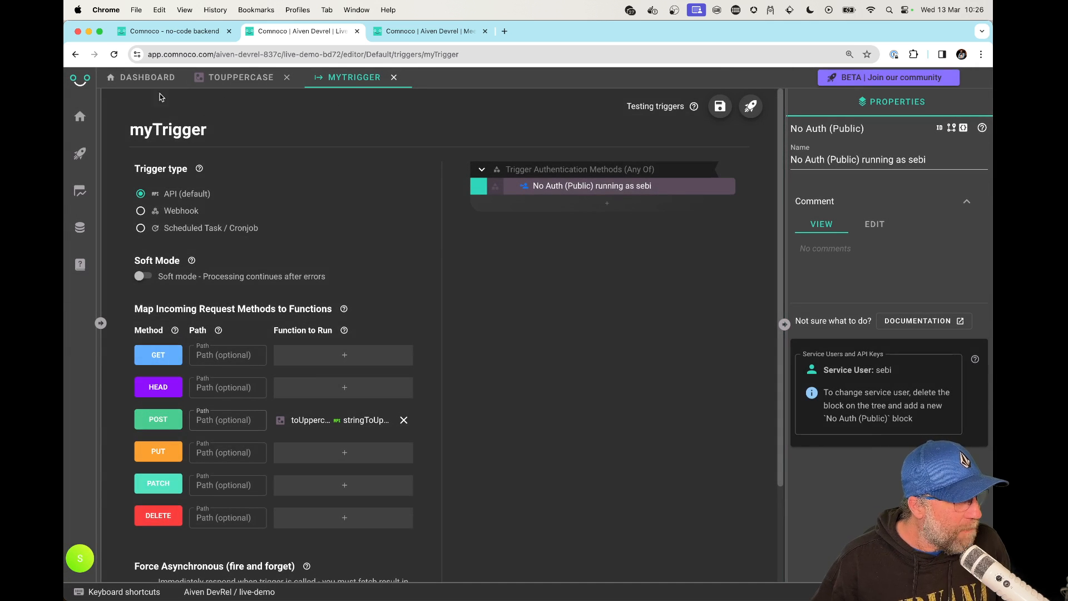
# Grant service user sebi the live-demo environment in team settings, then reopen myTrigger
pyautogui.click(147, 77)
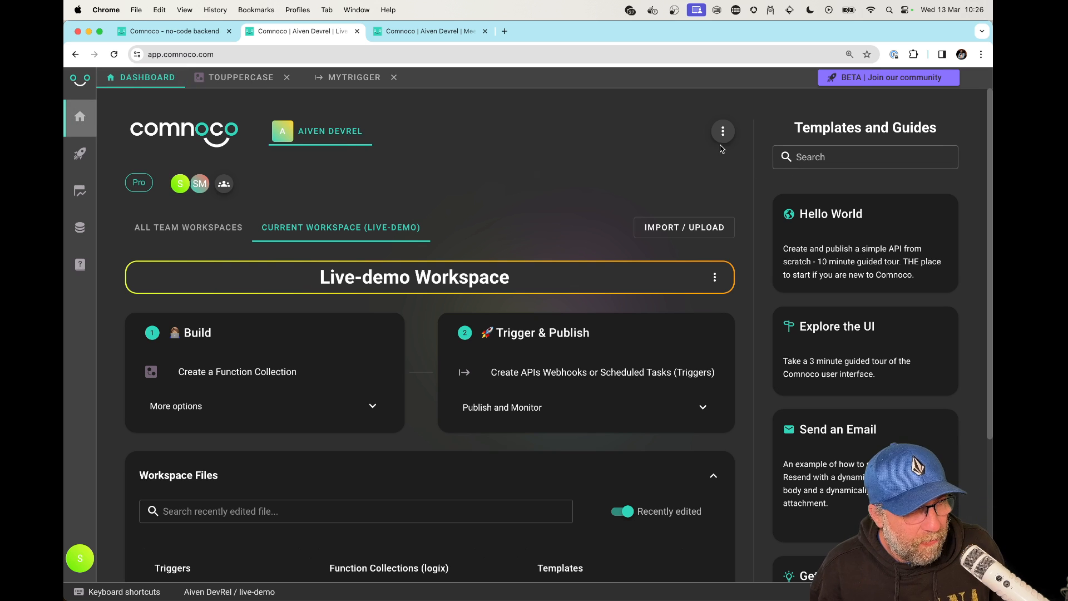
pyautogui.click(723, 131)
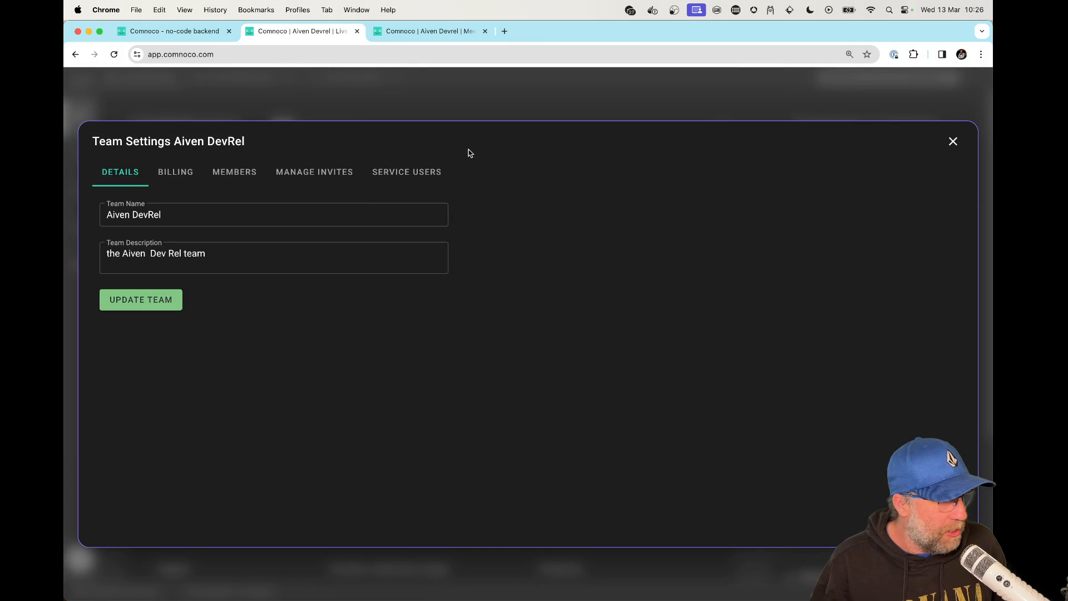
pyautogui.click(407, 172)
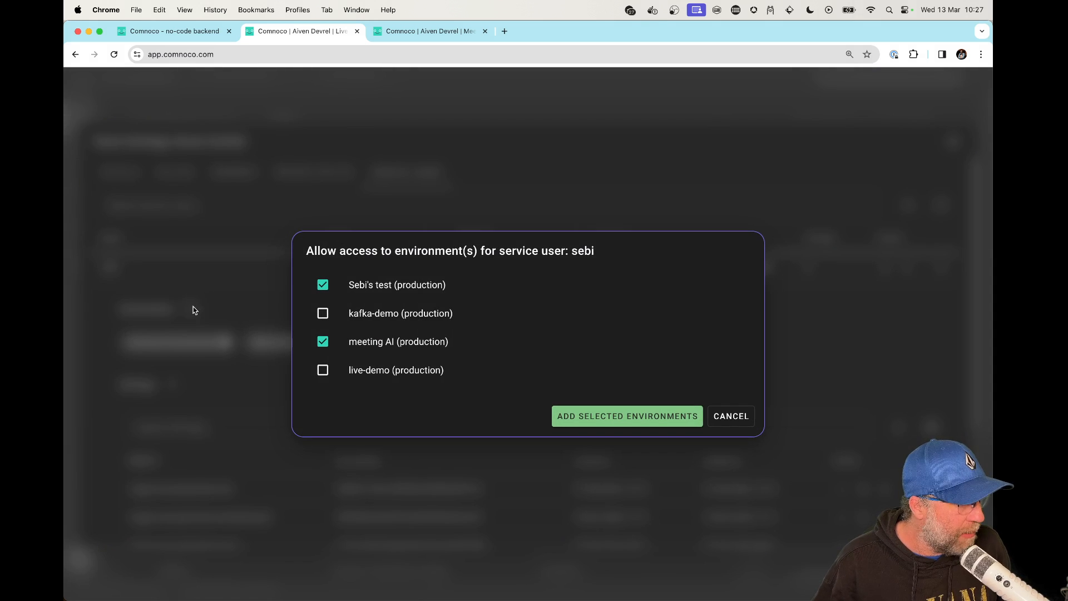
pyautogui.click(323, 370)
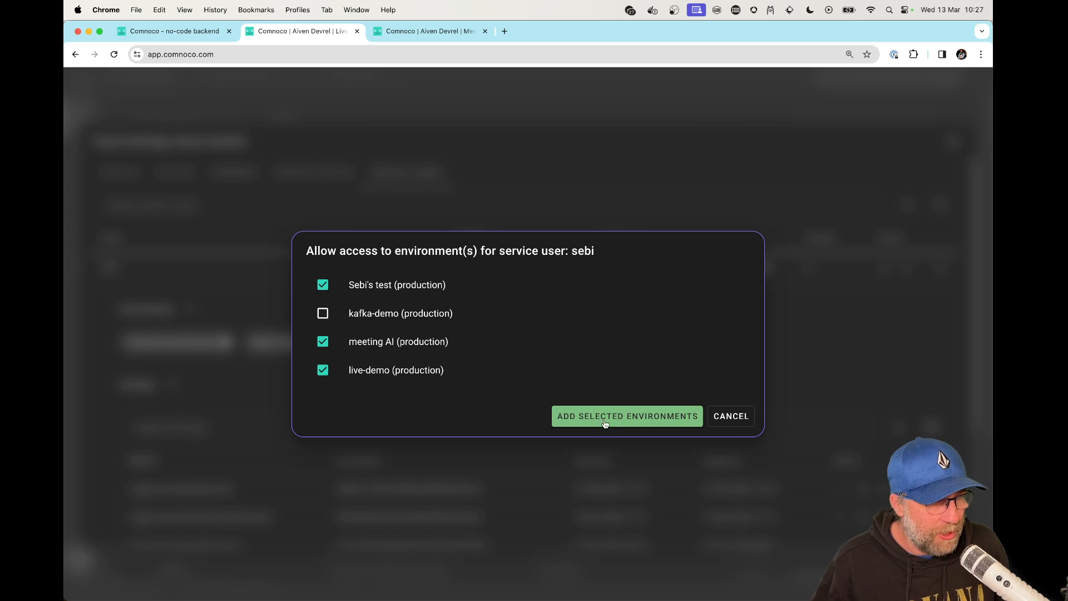
pyautogui.click(627, 416)
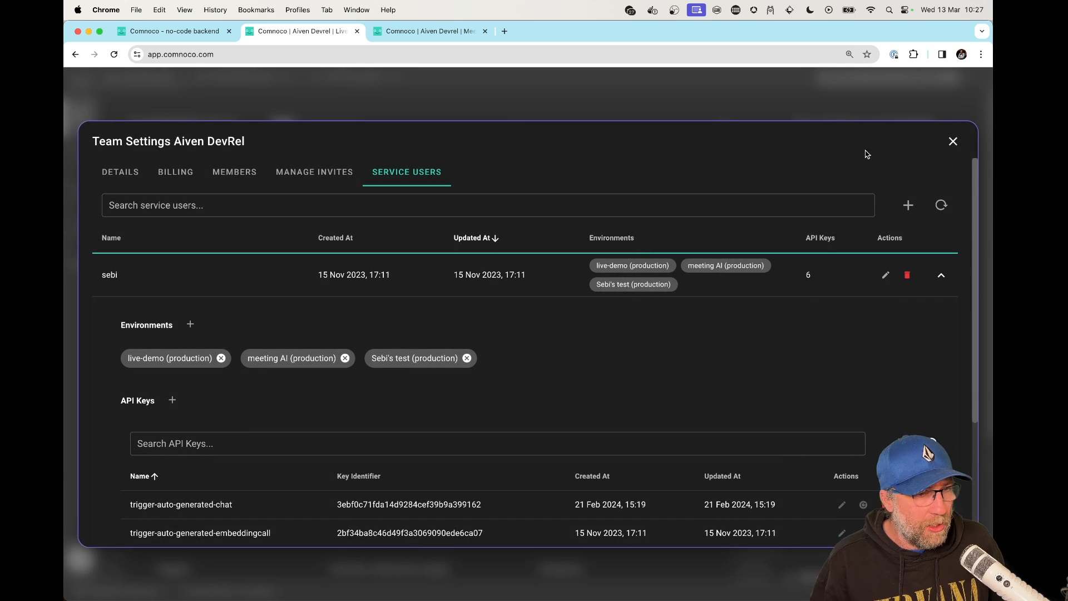
pyautogui.click(952, 142)
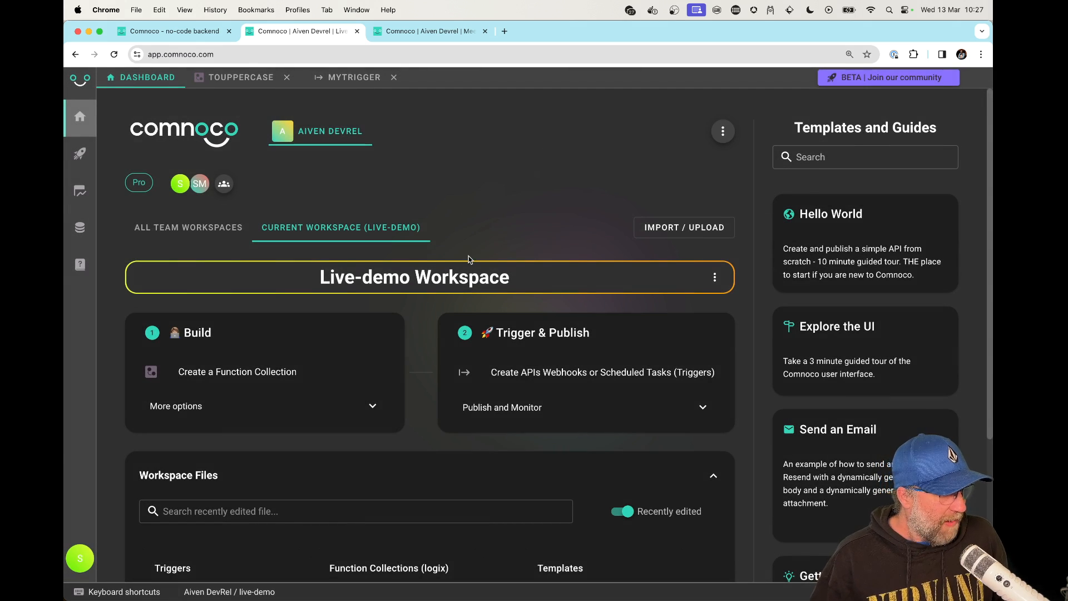
pyautogui.click(354, 77)
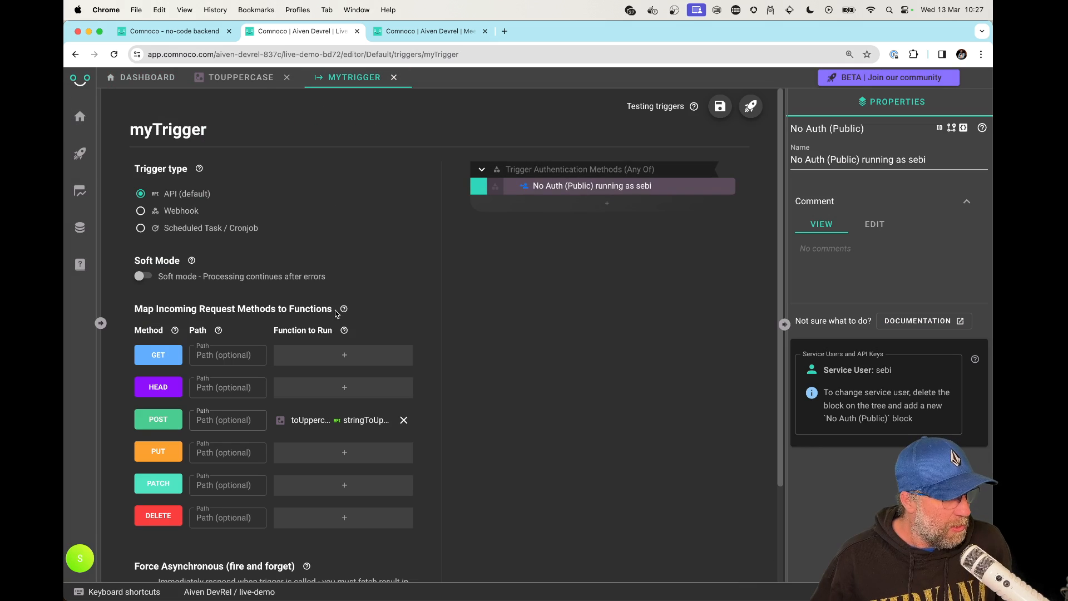
pyautogui.scroll(-3)
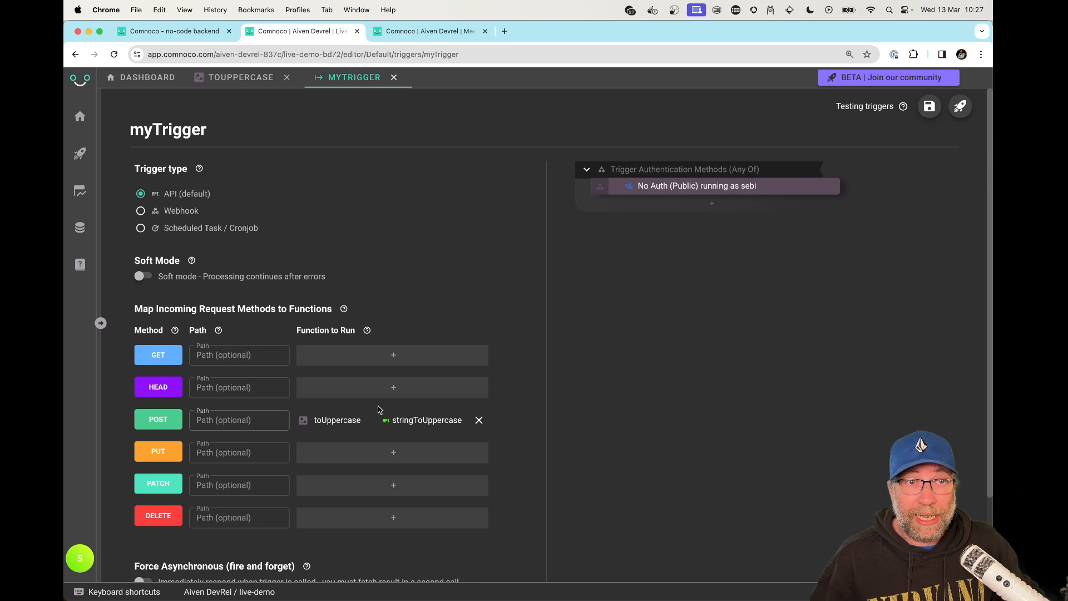
# Save all changes, publish live-demo to Production, and copy myTrigger's POST endpoint from Status
pyautogui.click(79, 155)
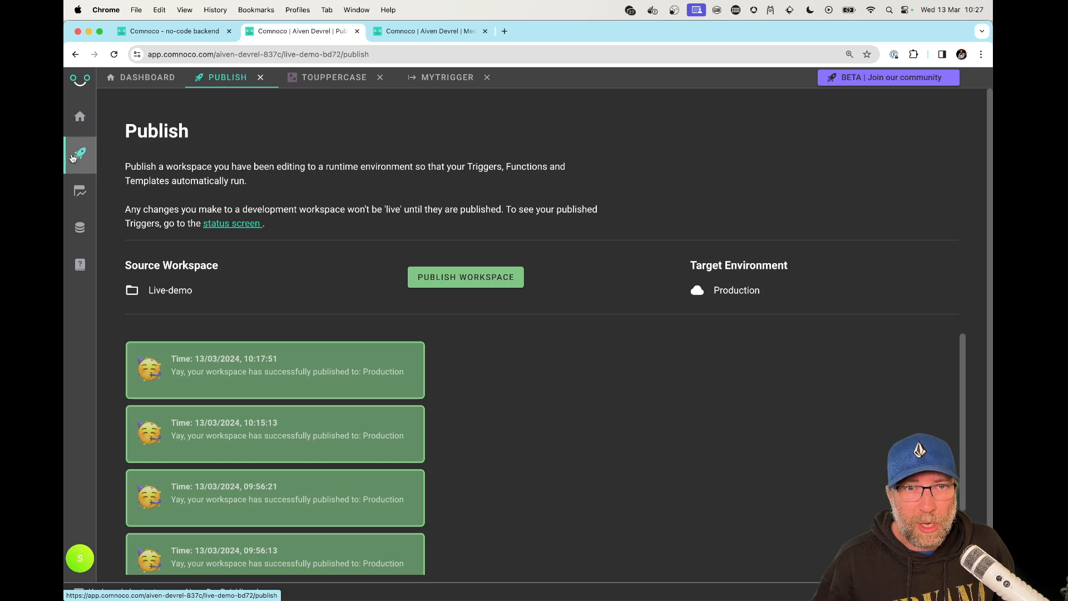
pyautogui.click(466, 277)
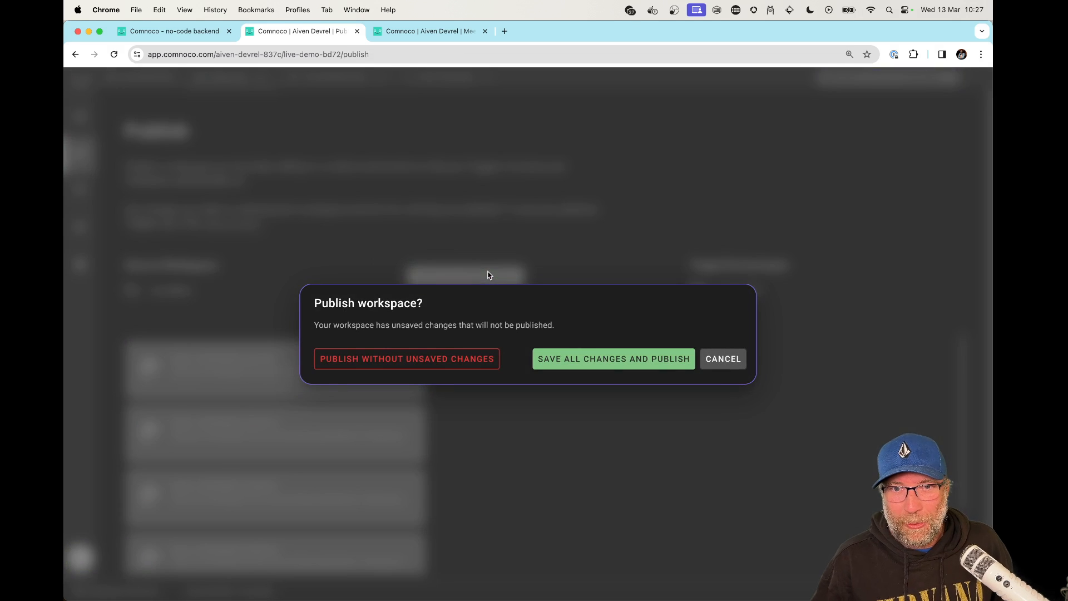
pyautogui.click(597, 359)
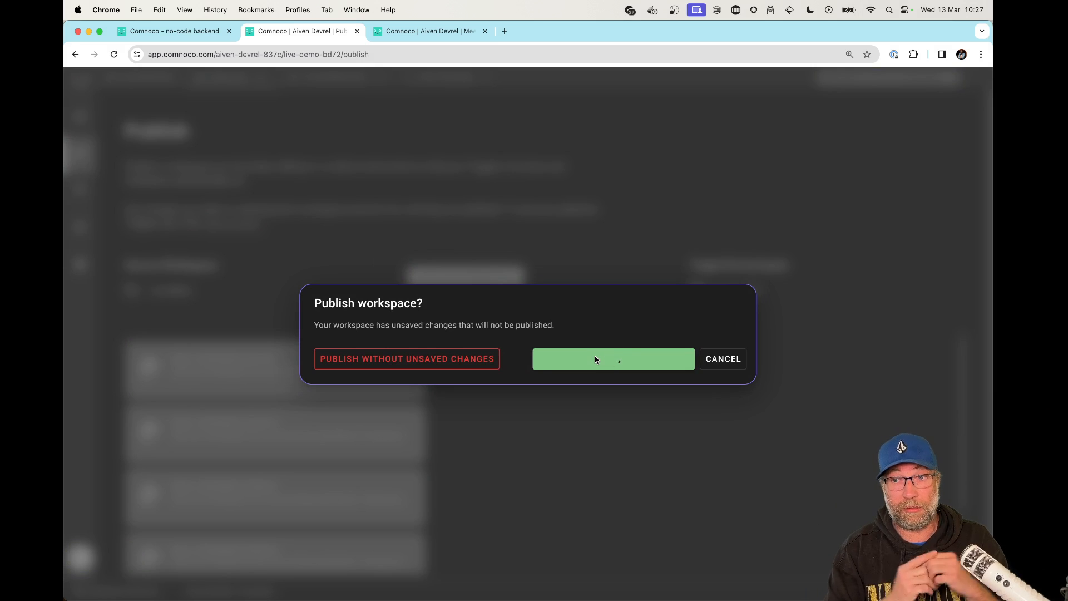
pyautogui.click(614, 359)
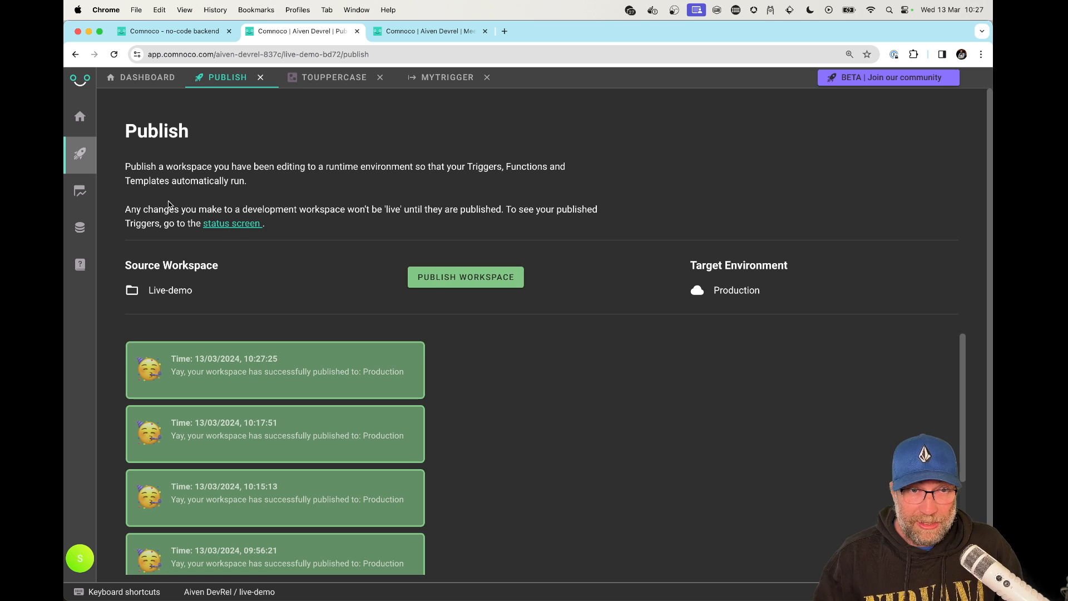
pyautogui.click(80, 190)
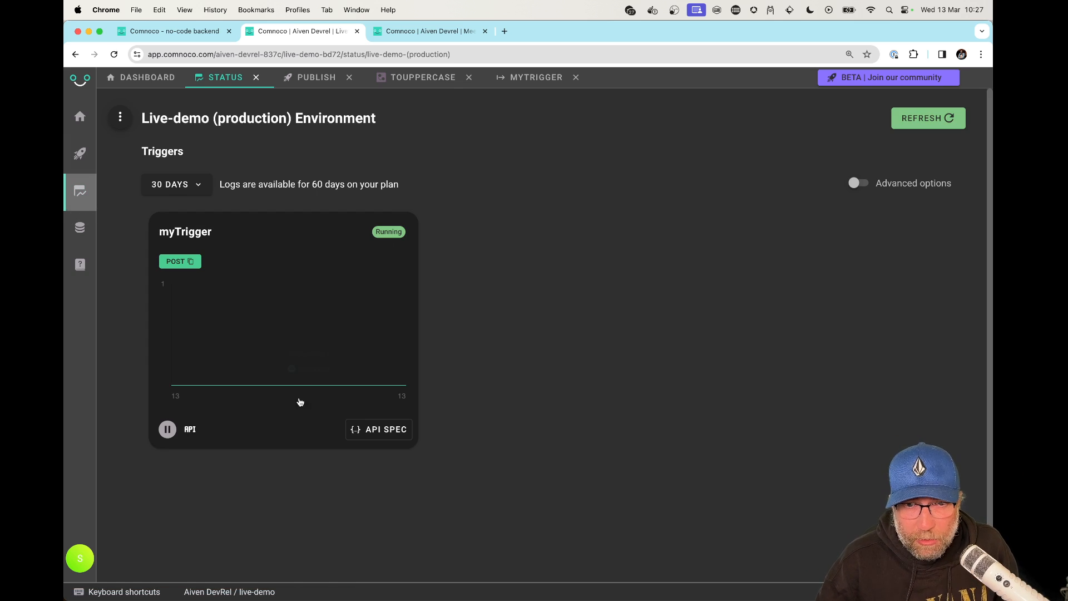
pyautogui.moveTo(184, 265)
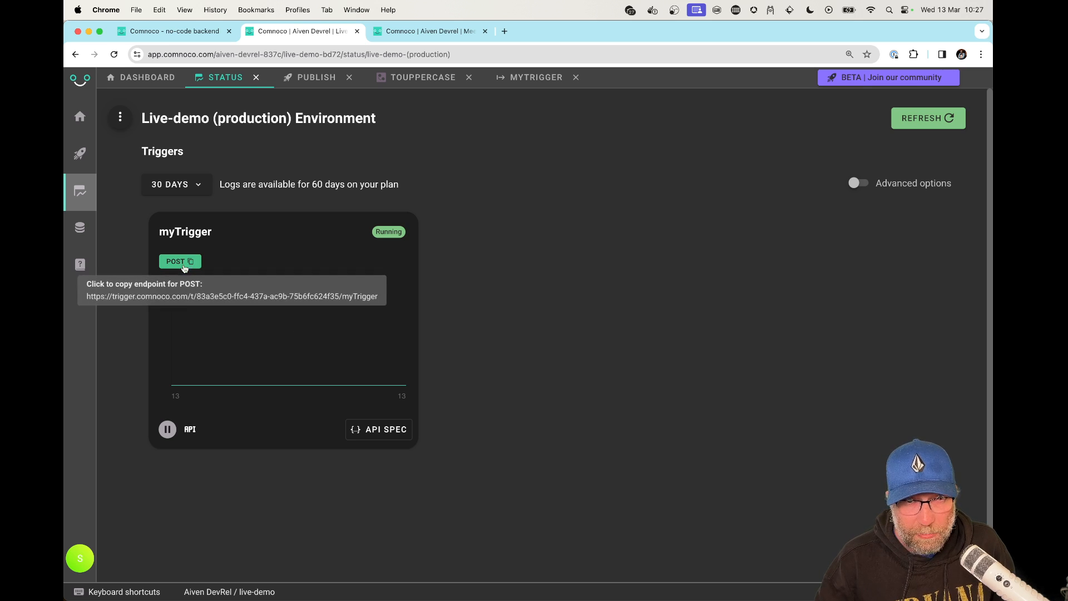
pyautogui.click(180, 261)
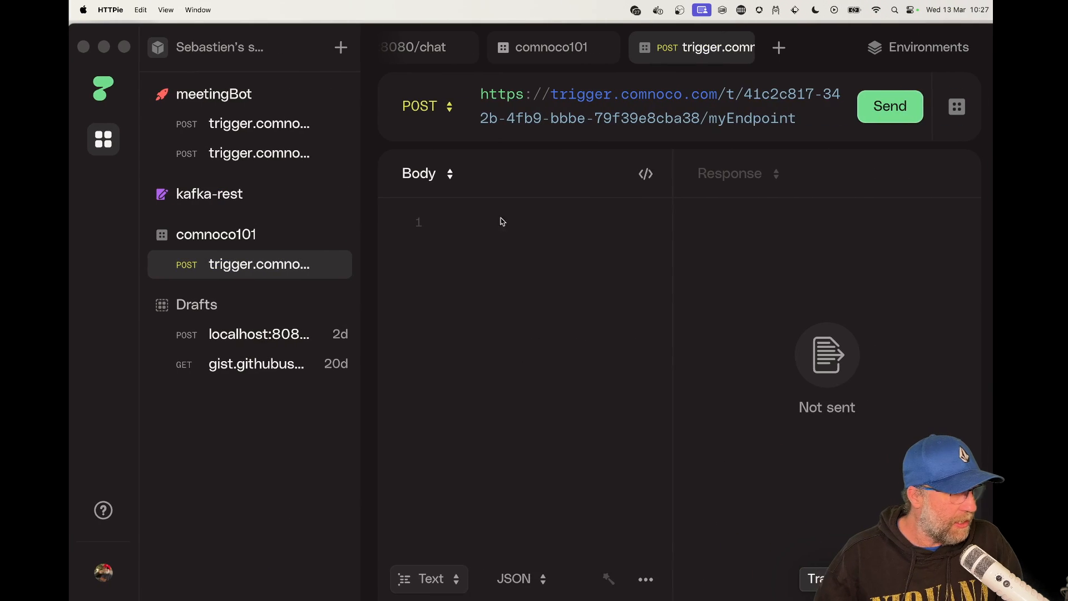
# Paste myTrigger's endpoint into HTTPie's URL and set the body to {"name":"sebastien"}
pyautogui.tripleClick(657, 106)
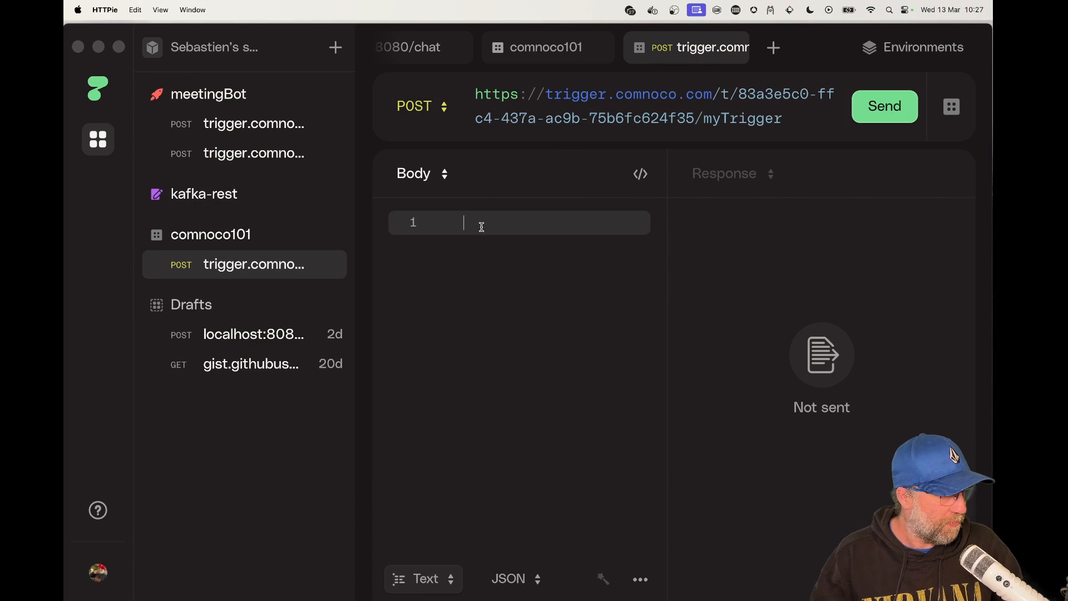
pyautogui.write('{}')
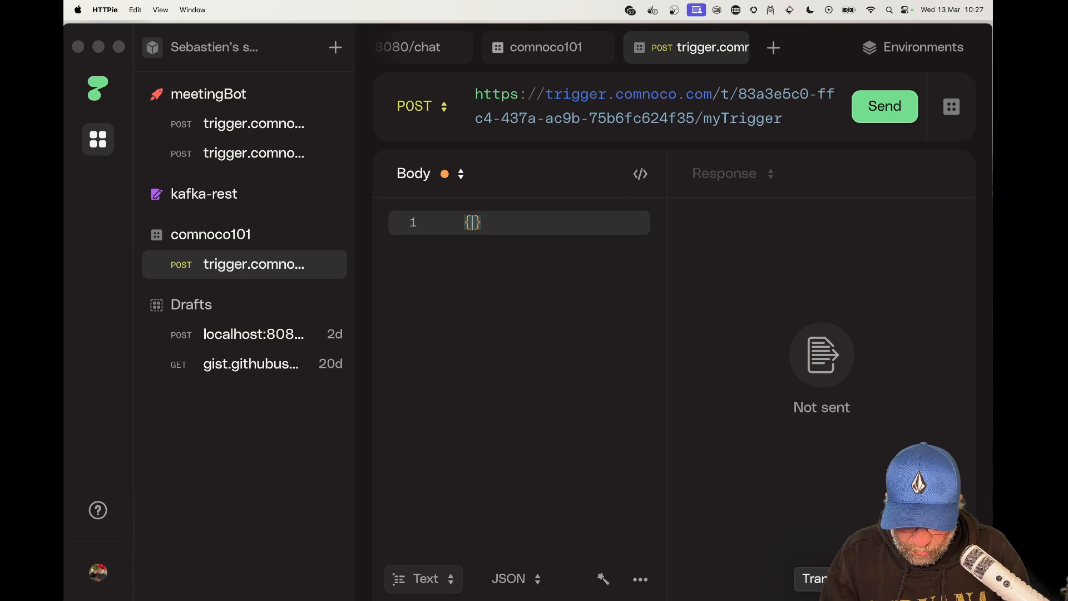
pyautogui.write('"name"')
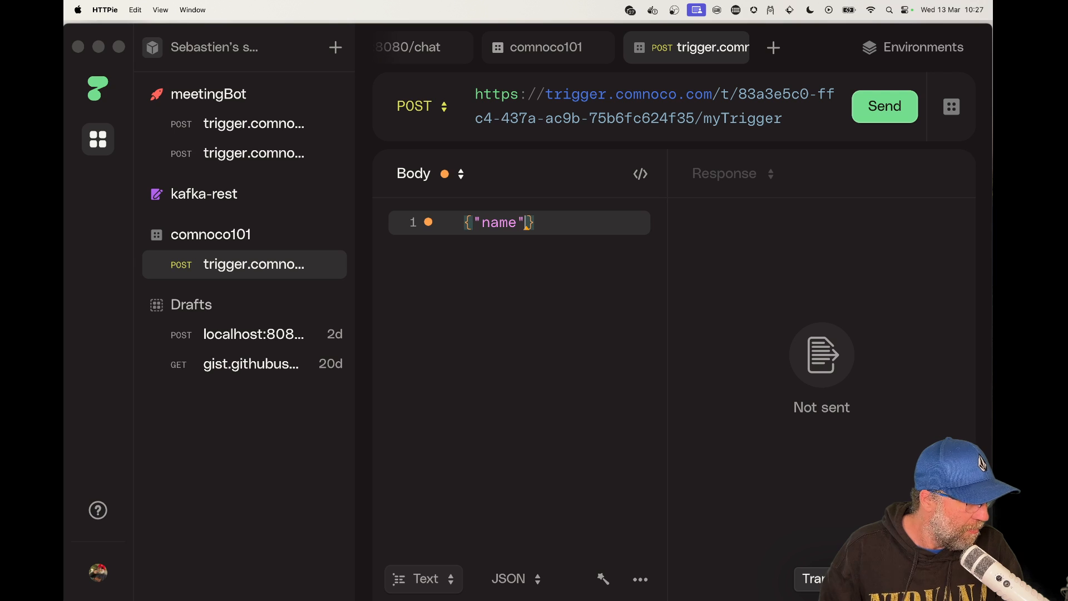
pyautogui.write(':"seba"')
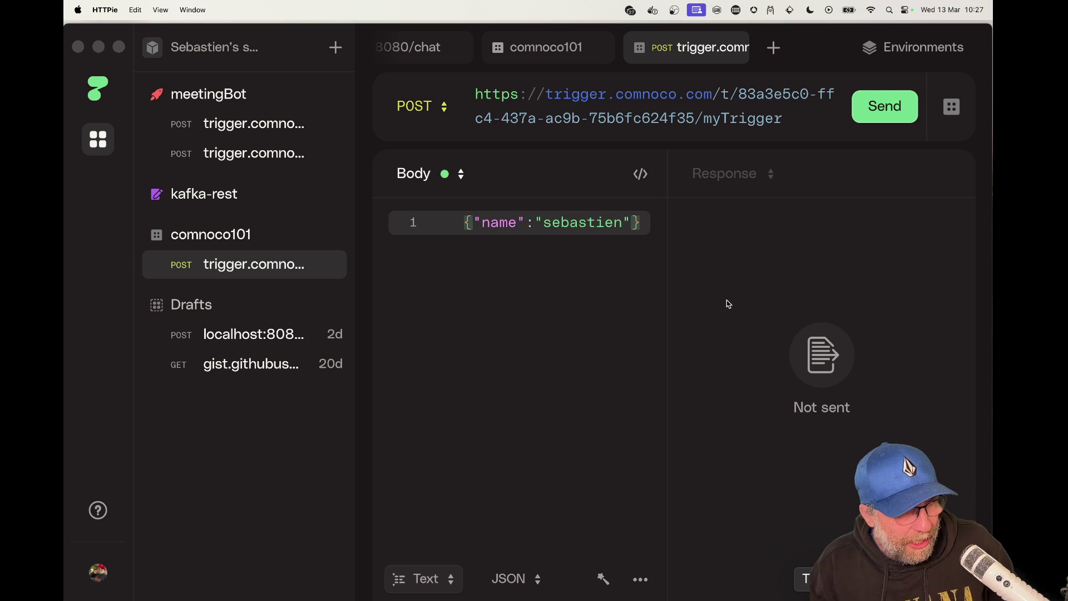
pyautogui.click(629, 223)
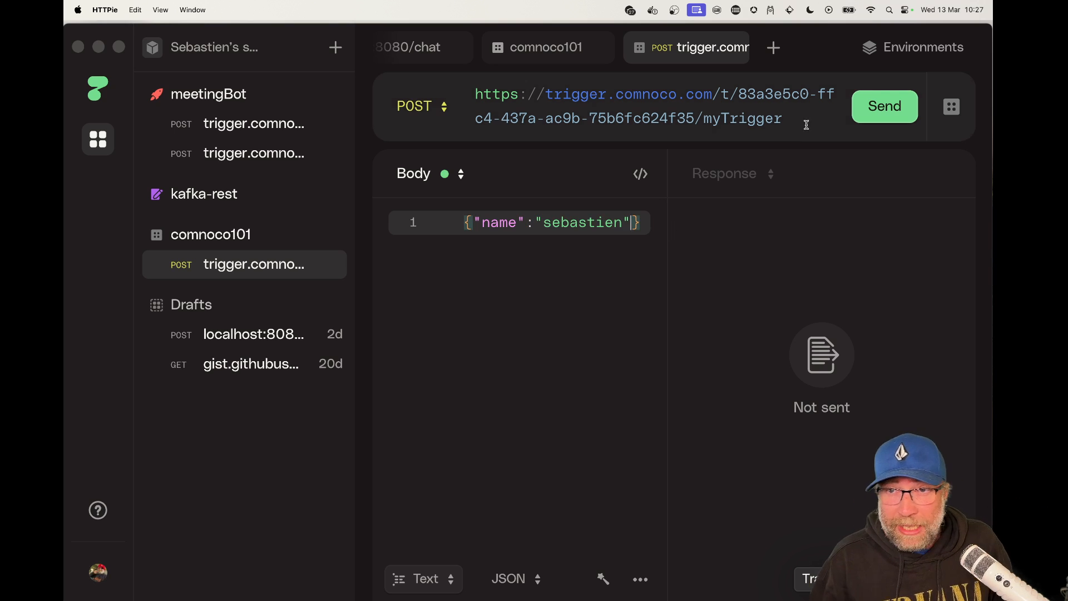
pyautogui.click(885, 106)
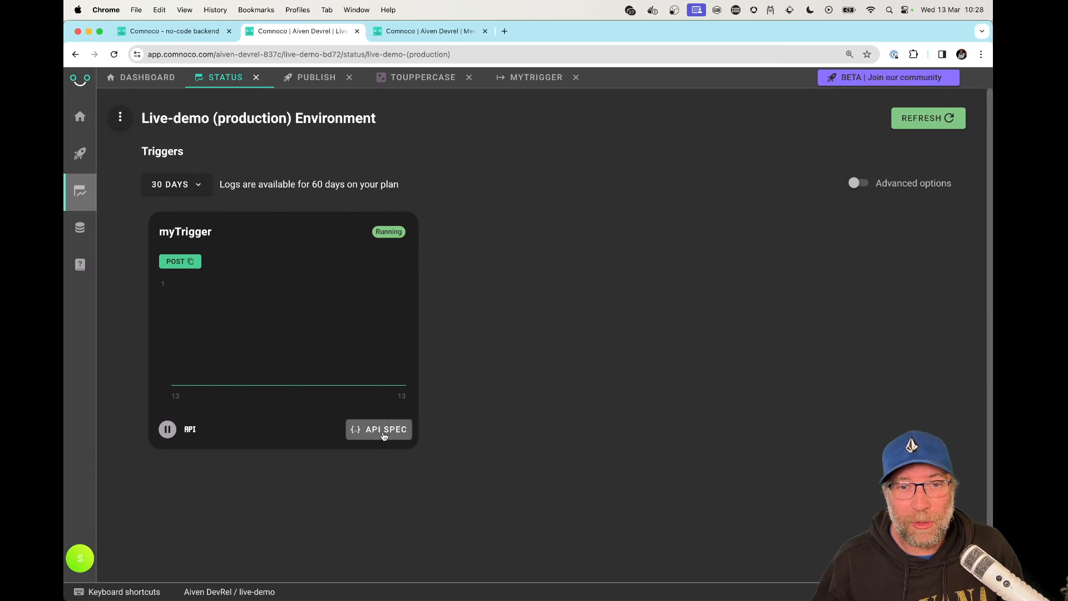
# Open myTrigger's API SPEC to see its POST and GET result endpoints
pyautogui.click(378, 430)
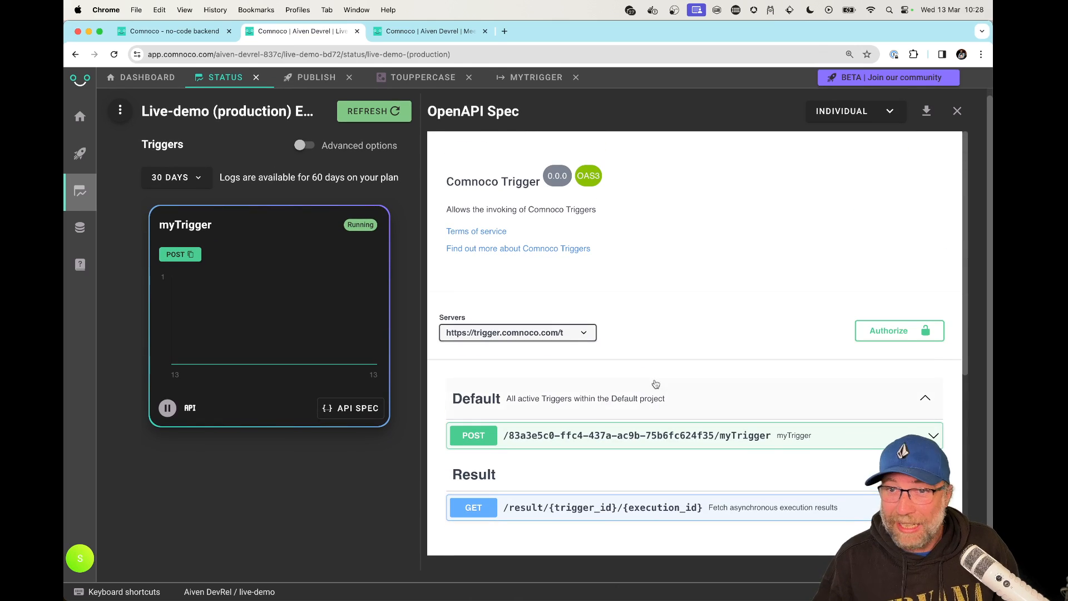
pyautogui.moveTo(726, 348)
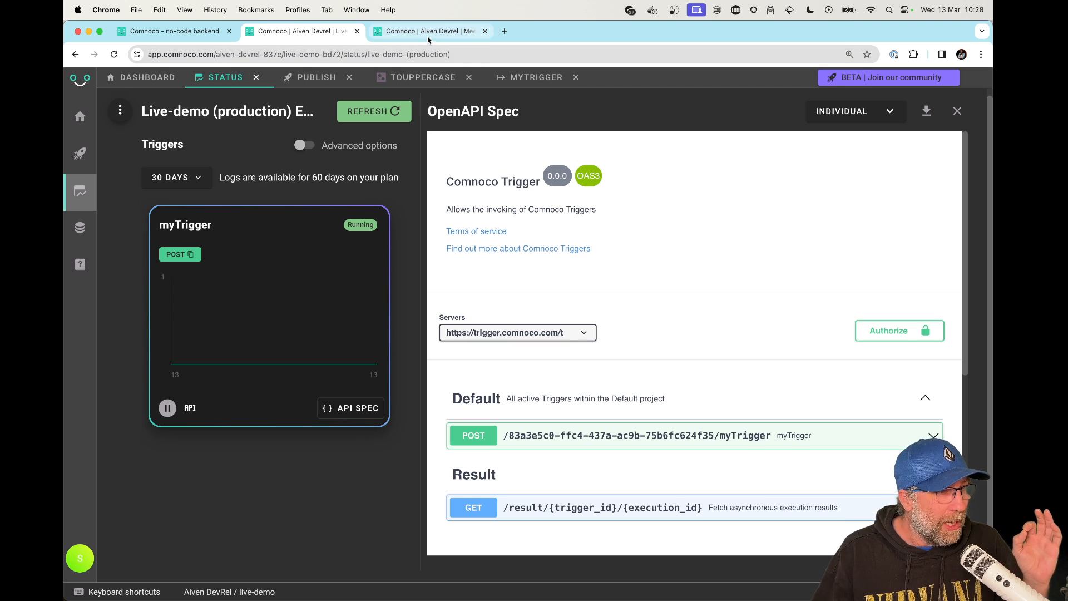
# Switch to the Meeting AI tab and scroll to the splitTranscript and storeEmbedding logic
pyautogui.click(429, 31)
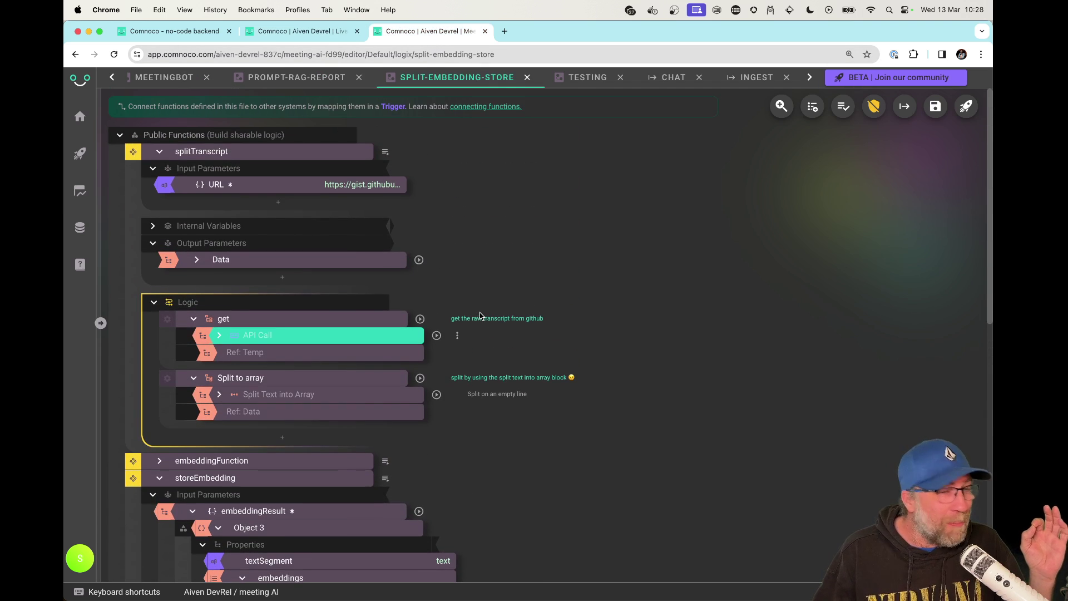
pyautogui.scroll(-3)
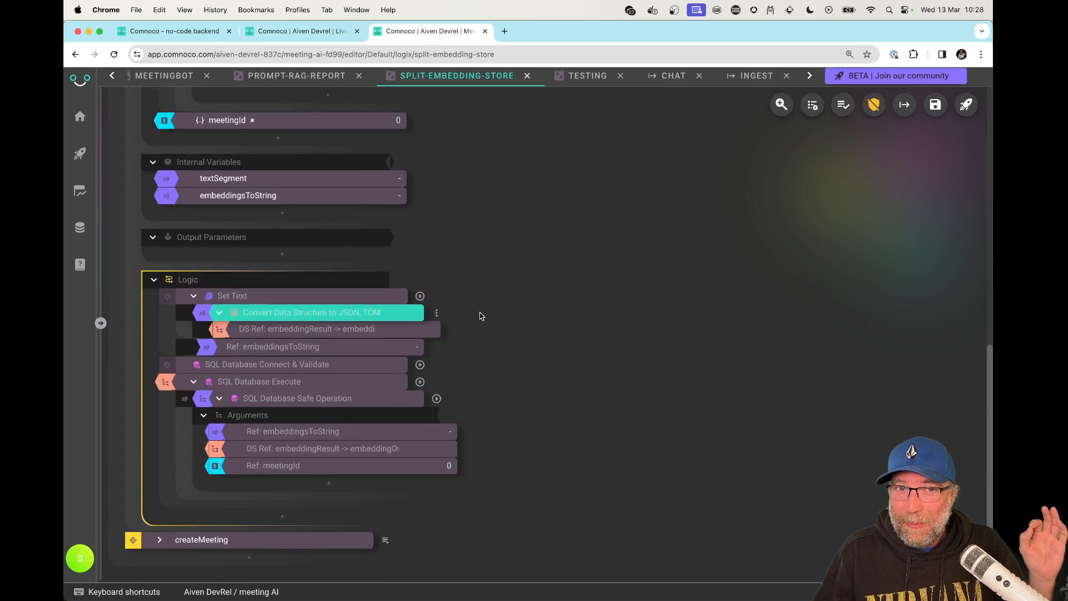